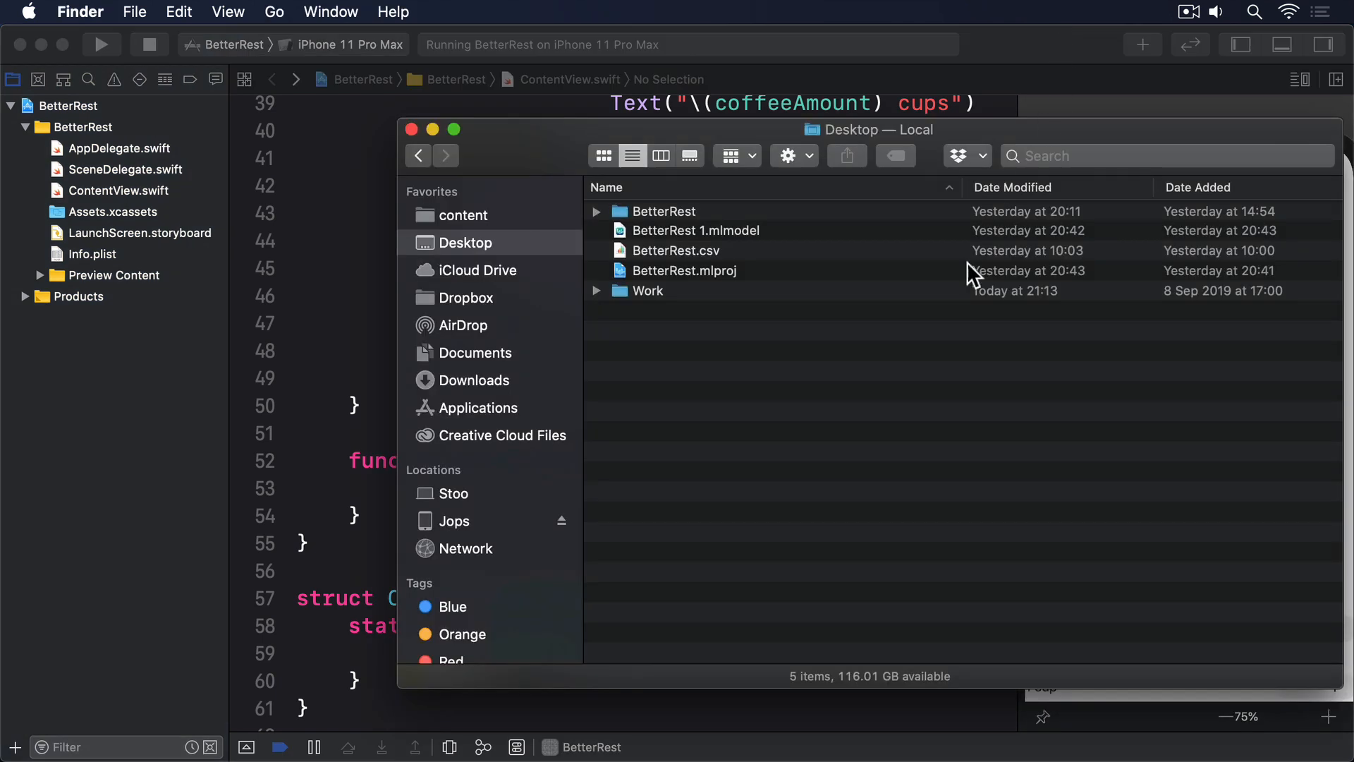
- Select BetterRest 1.mlmodel on the Desktop to drag into the project
left_click(696, 231)
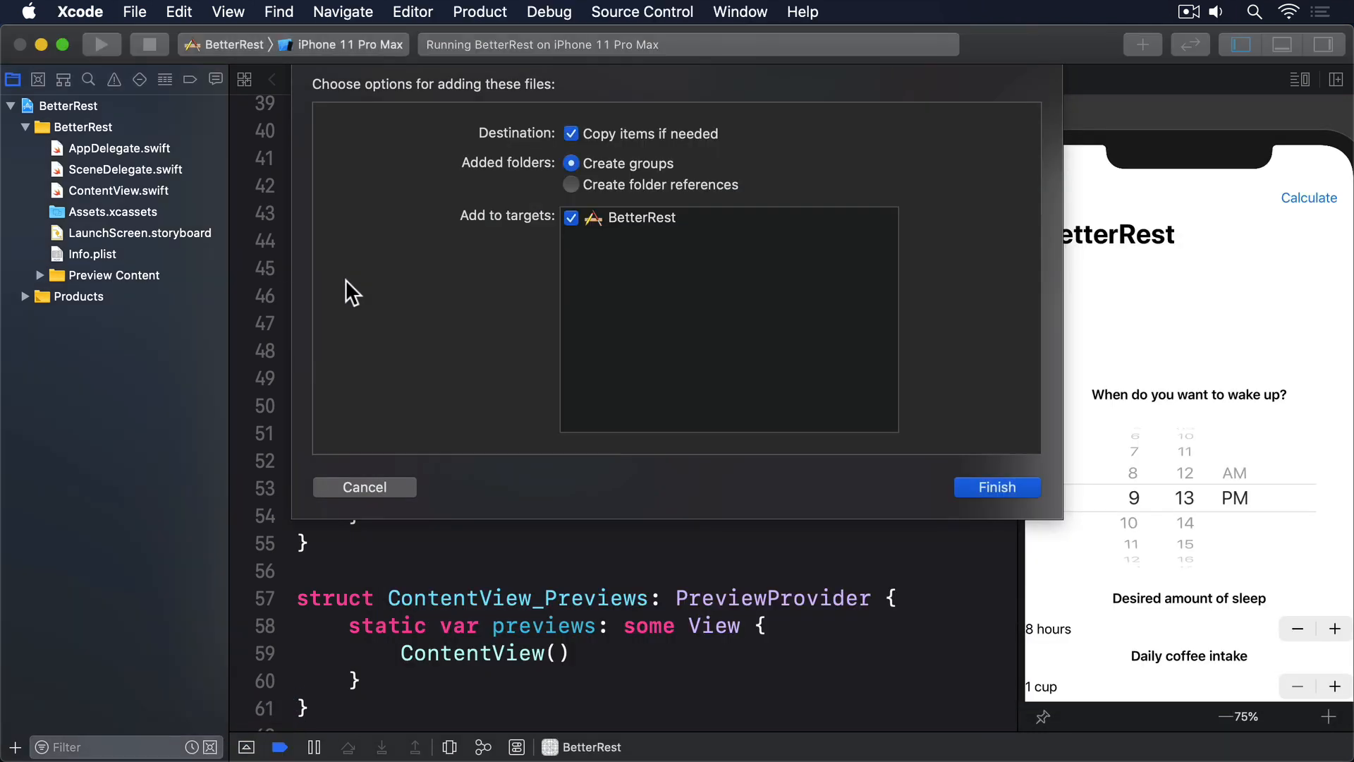
mouse_move(787, 359)
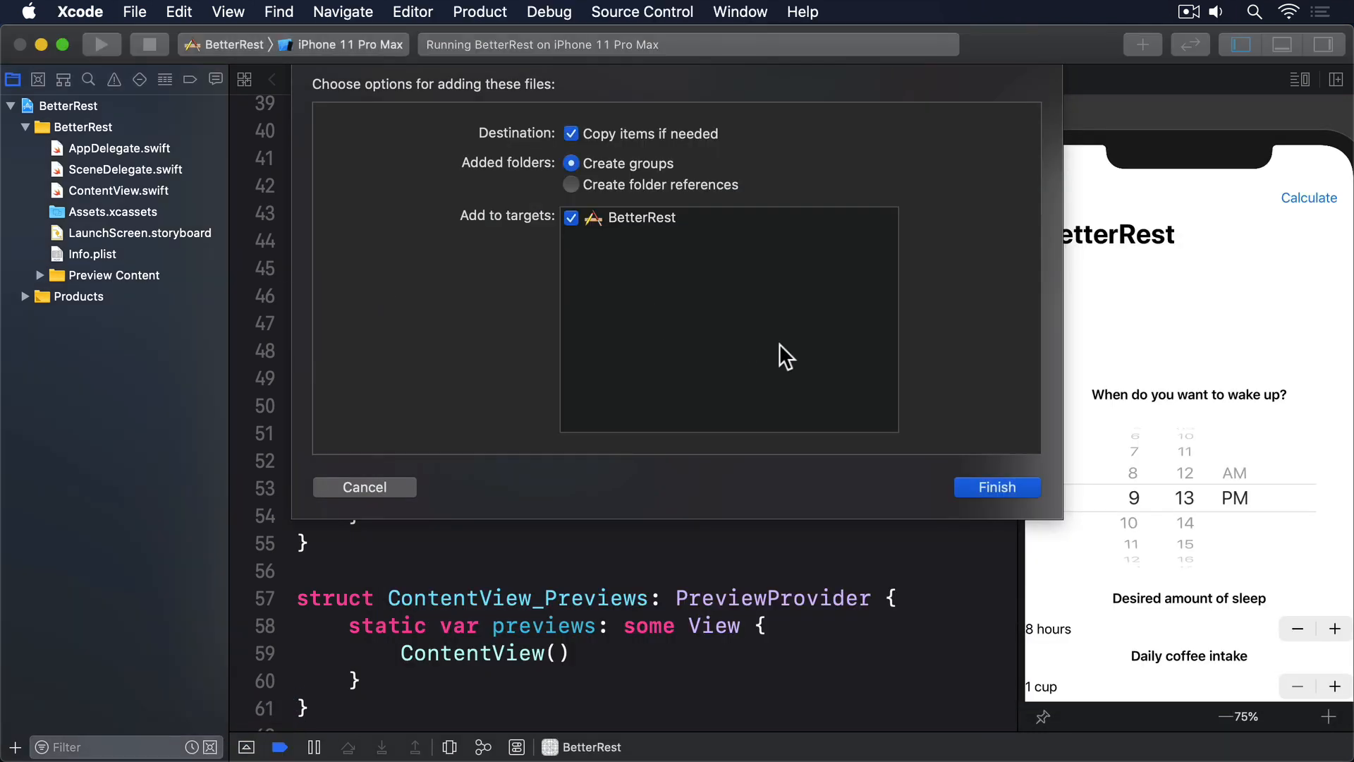
- Finish adding the model, copying it in and including the BetterRest target
left_click(997, 487)
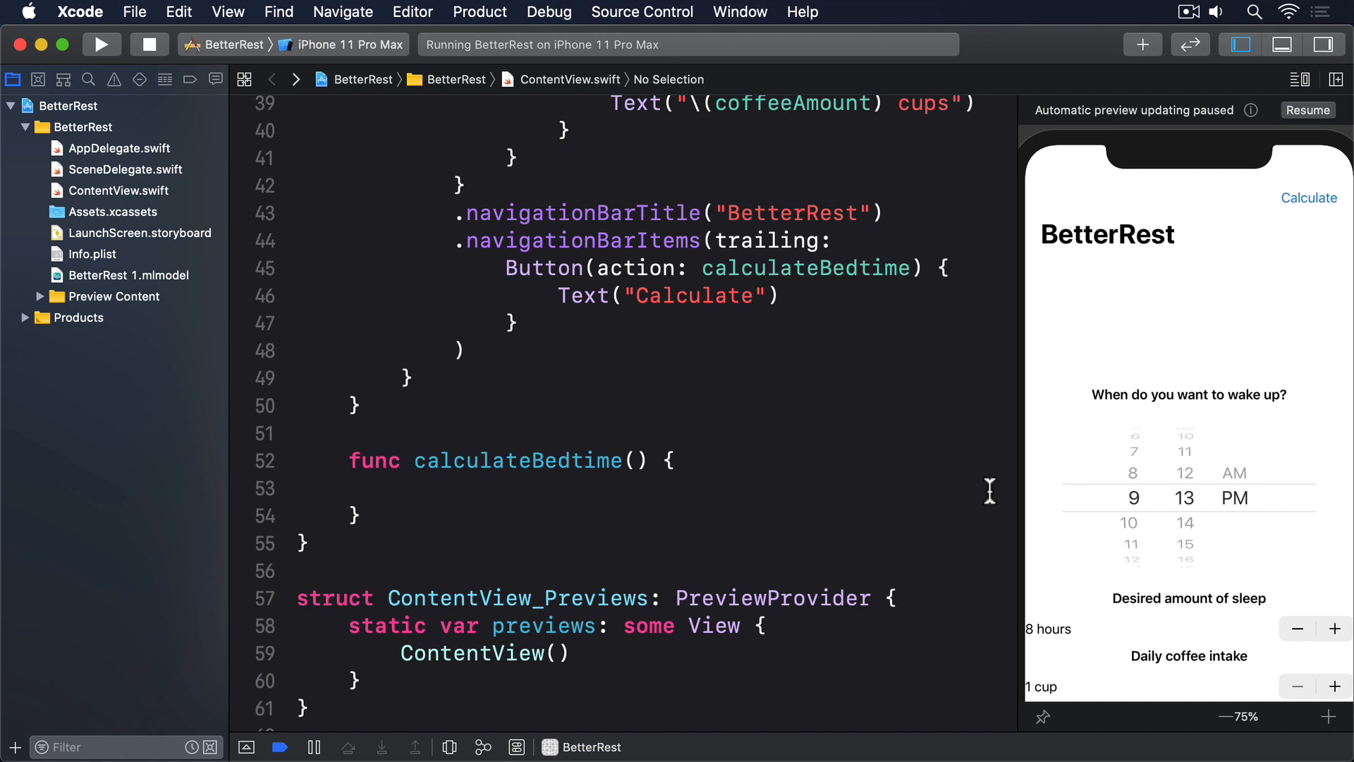
mouse_move(752, 385)
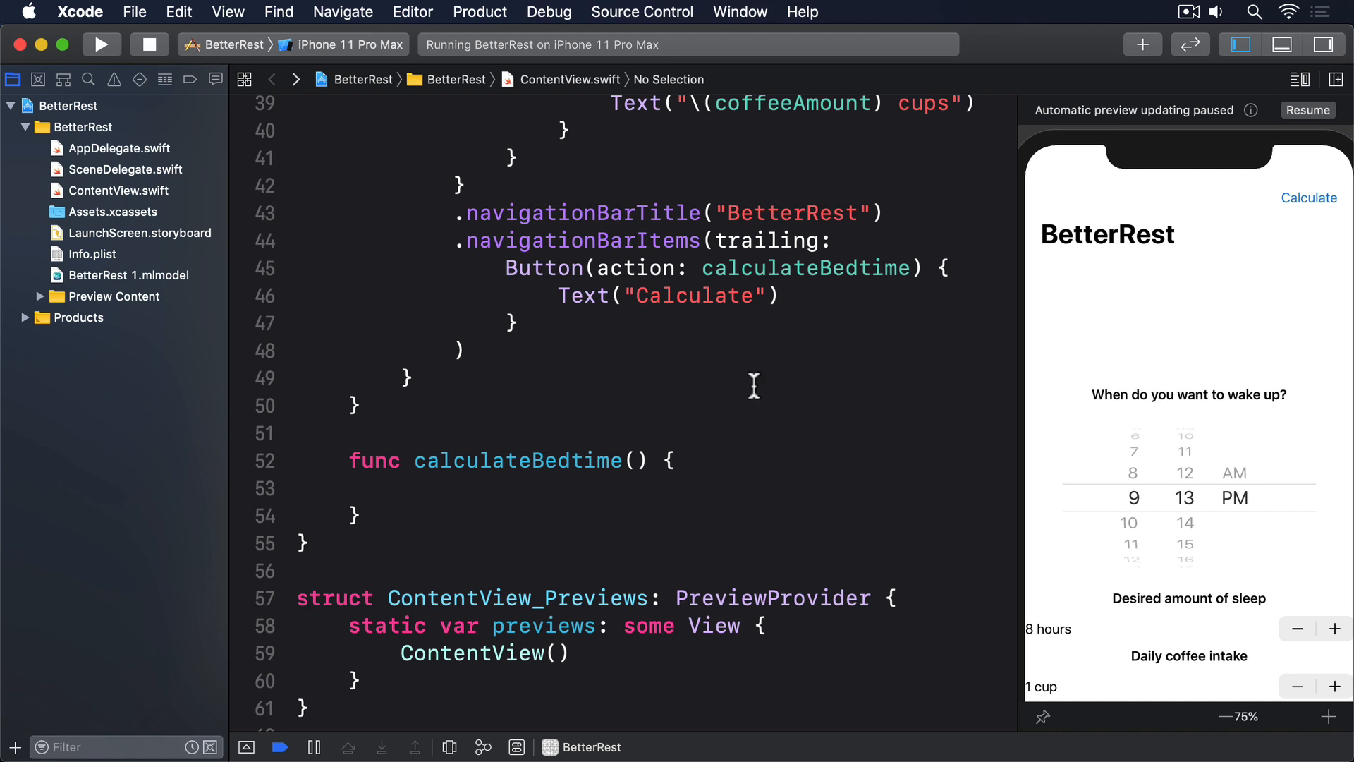
- Rename BetterRest 1.mlmodel to SleepCalculator and return to ContentView.swift
left_click(128, 274)
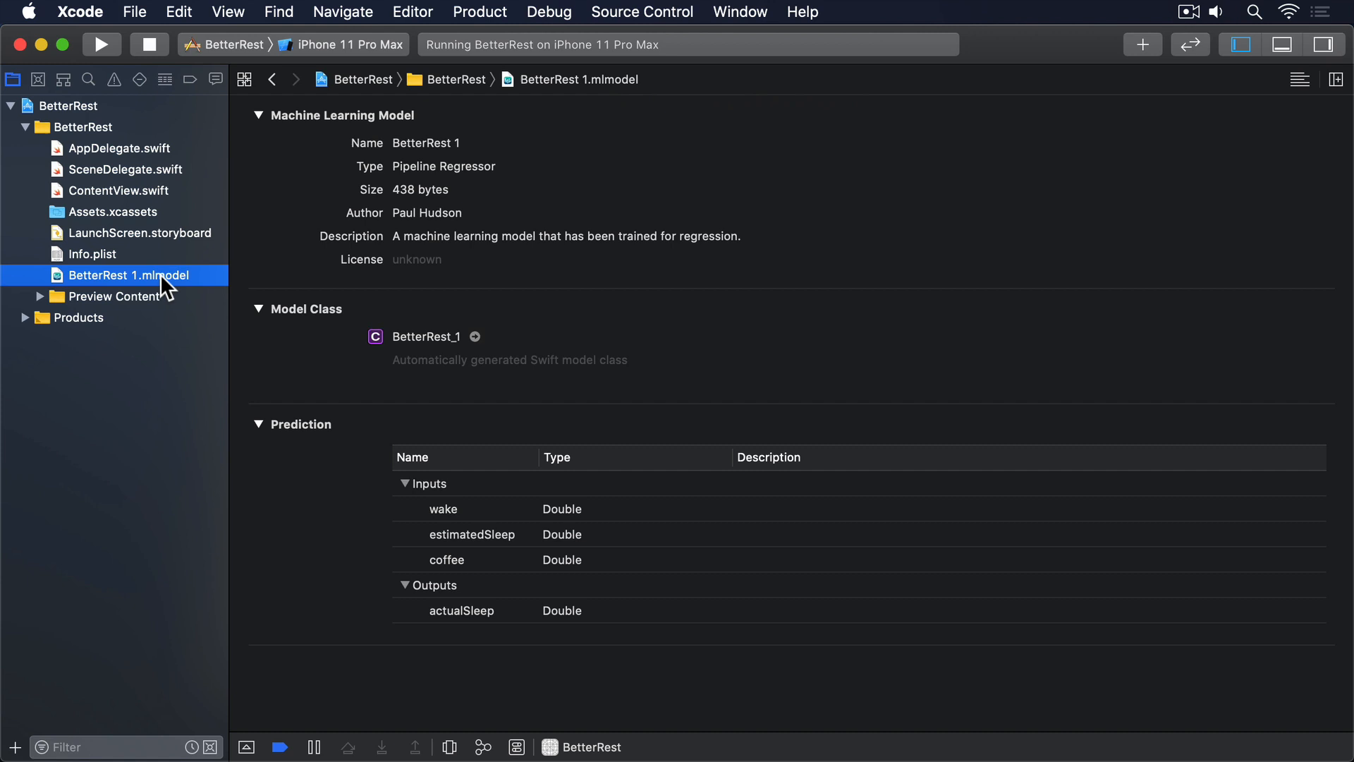
type("SleepCalculato")
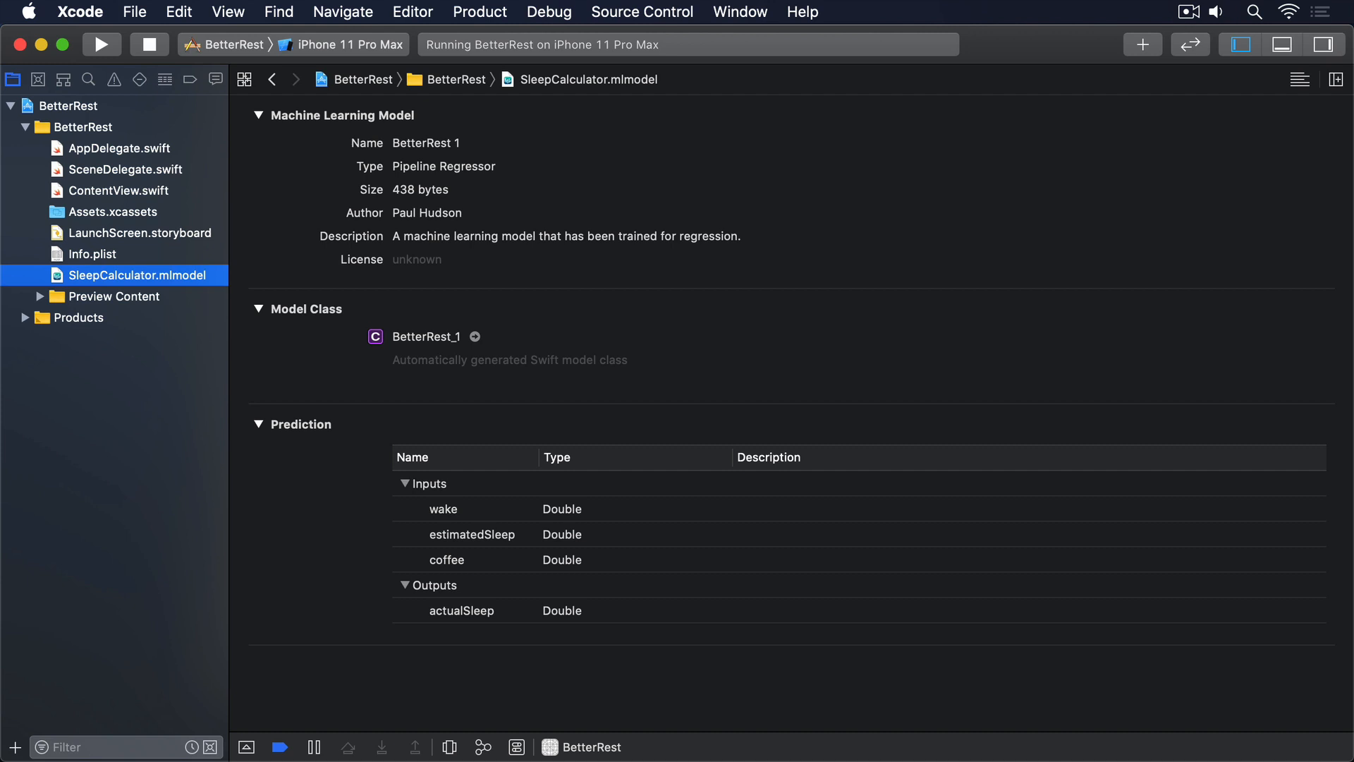
left_click(119, 191)
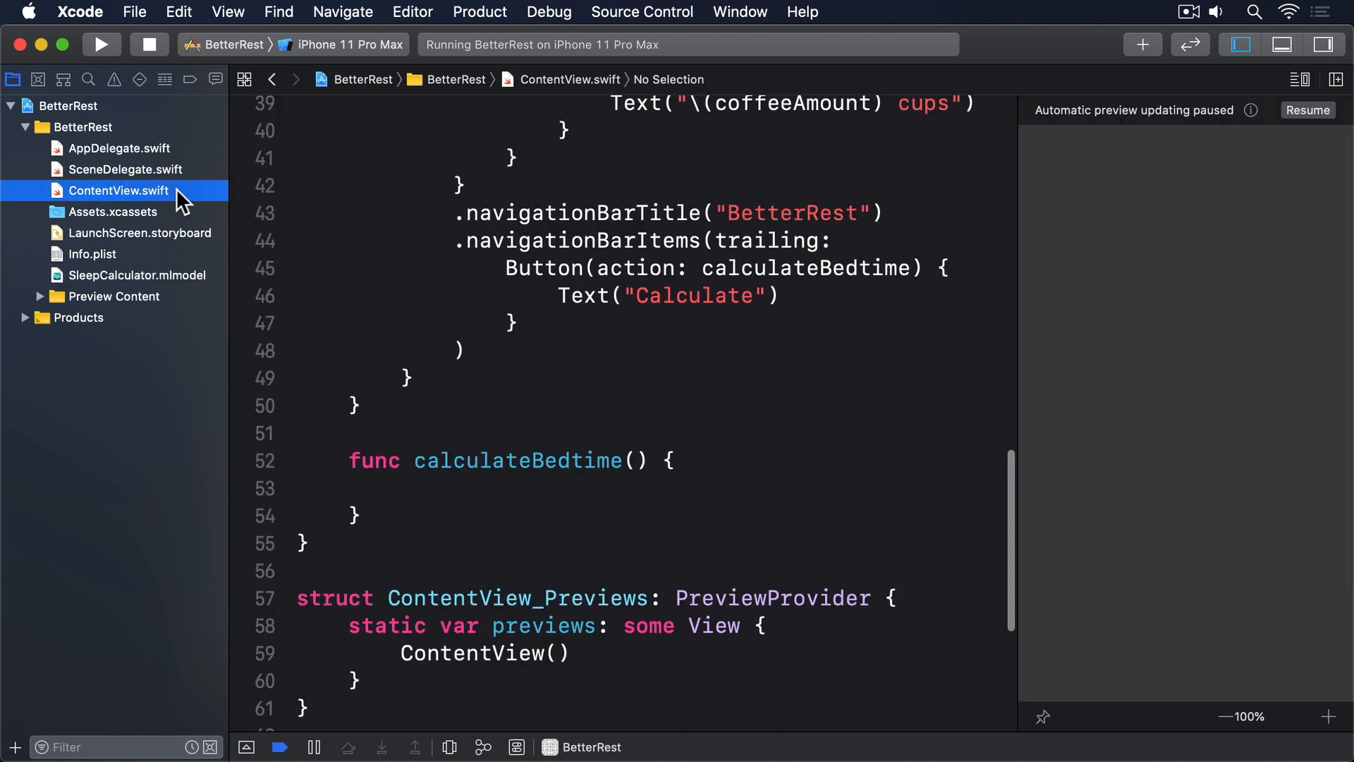
left_click(136, 274)
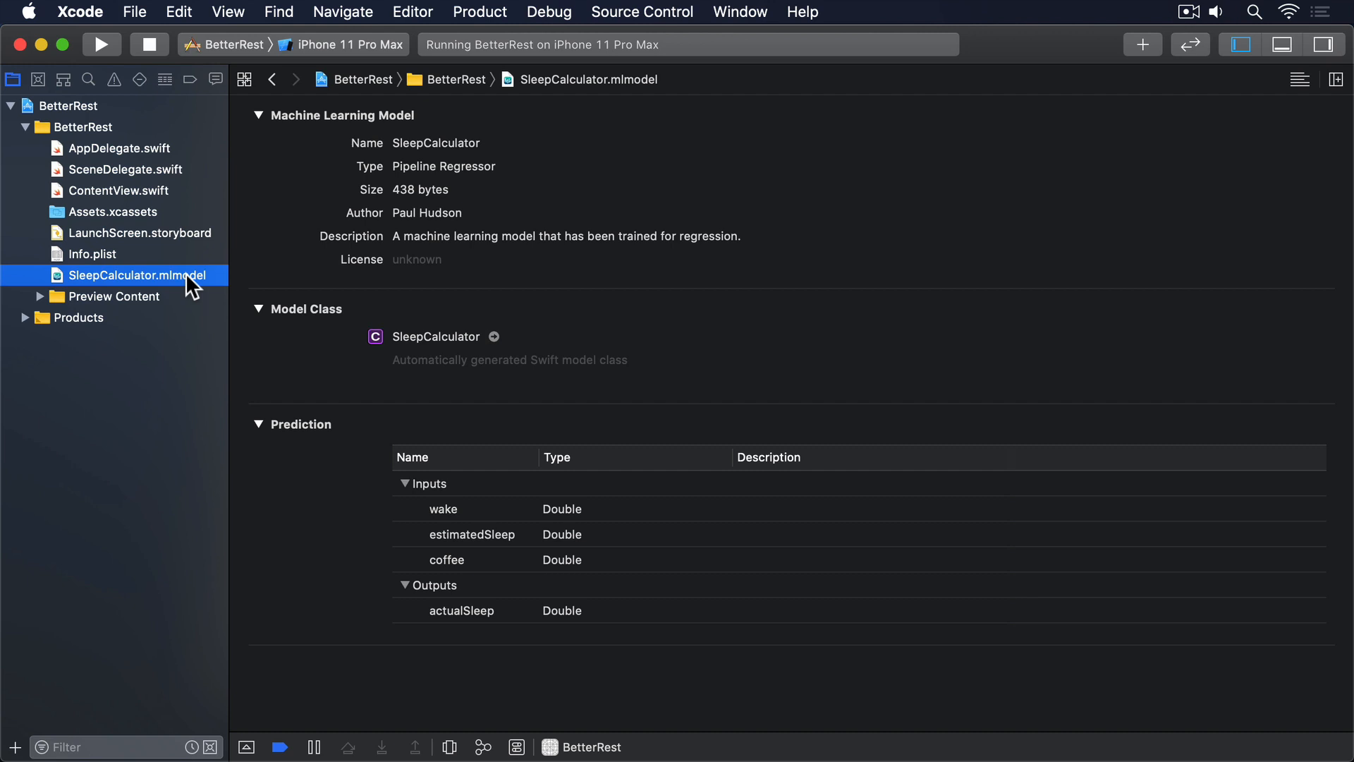
mouse_move(380, 245)
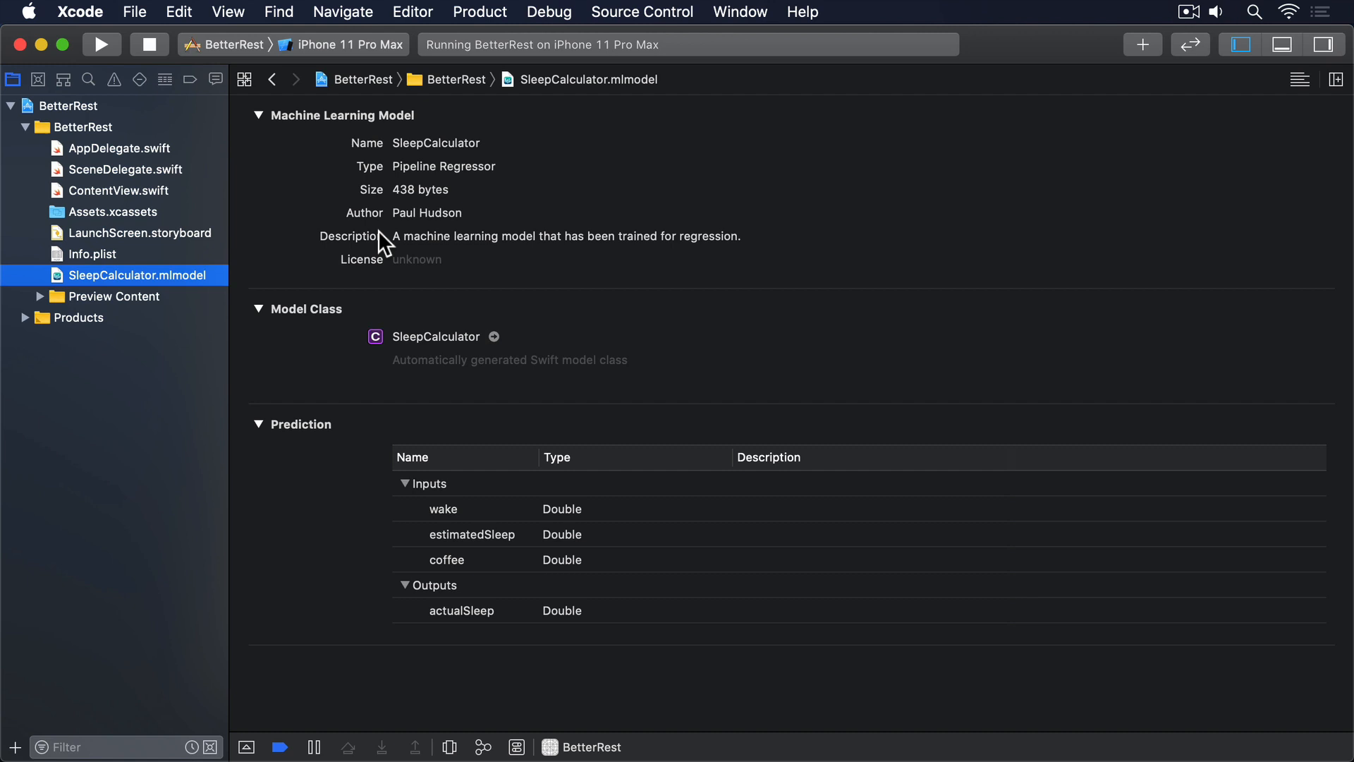
mouse_move(484, 358)
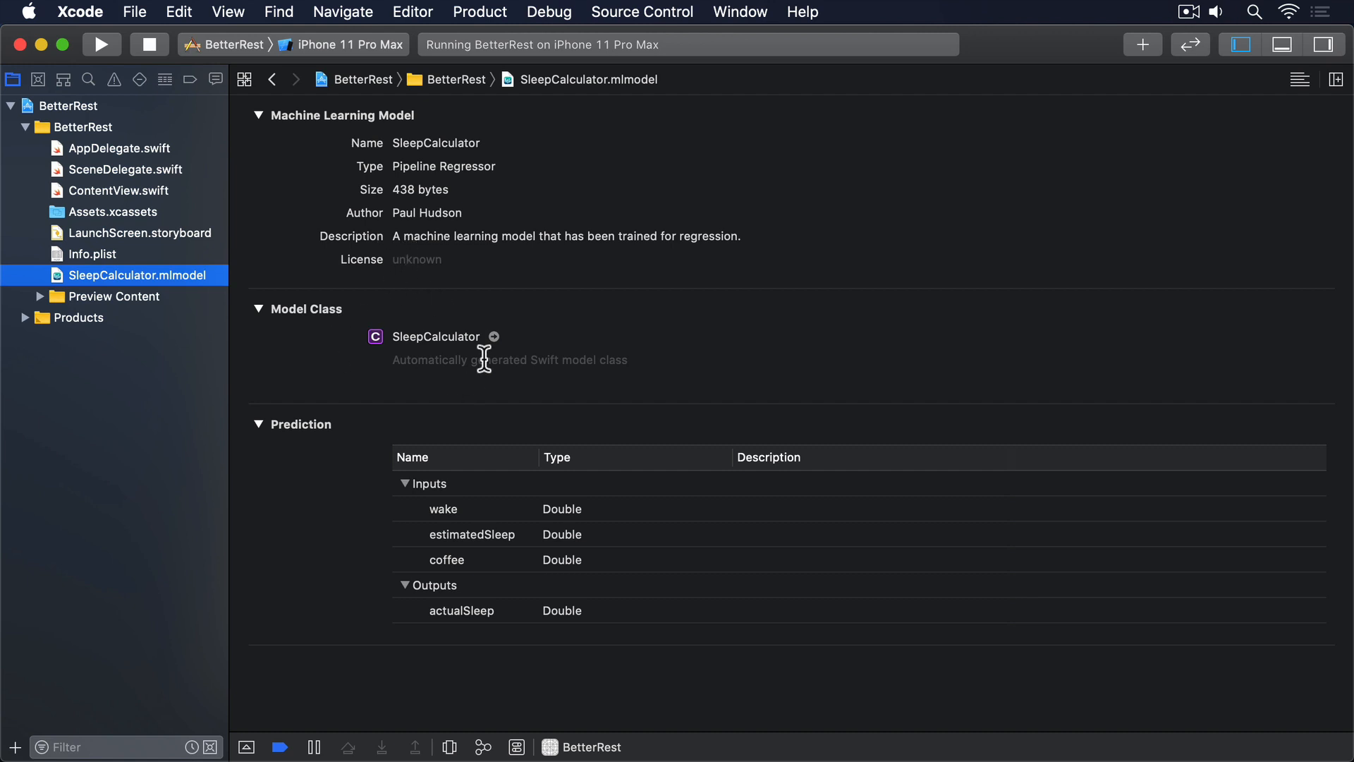
mouse_move(361, 496)
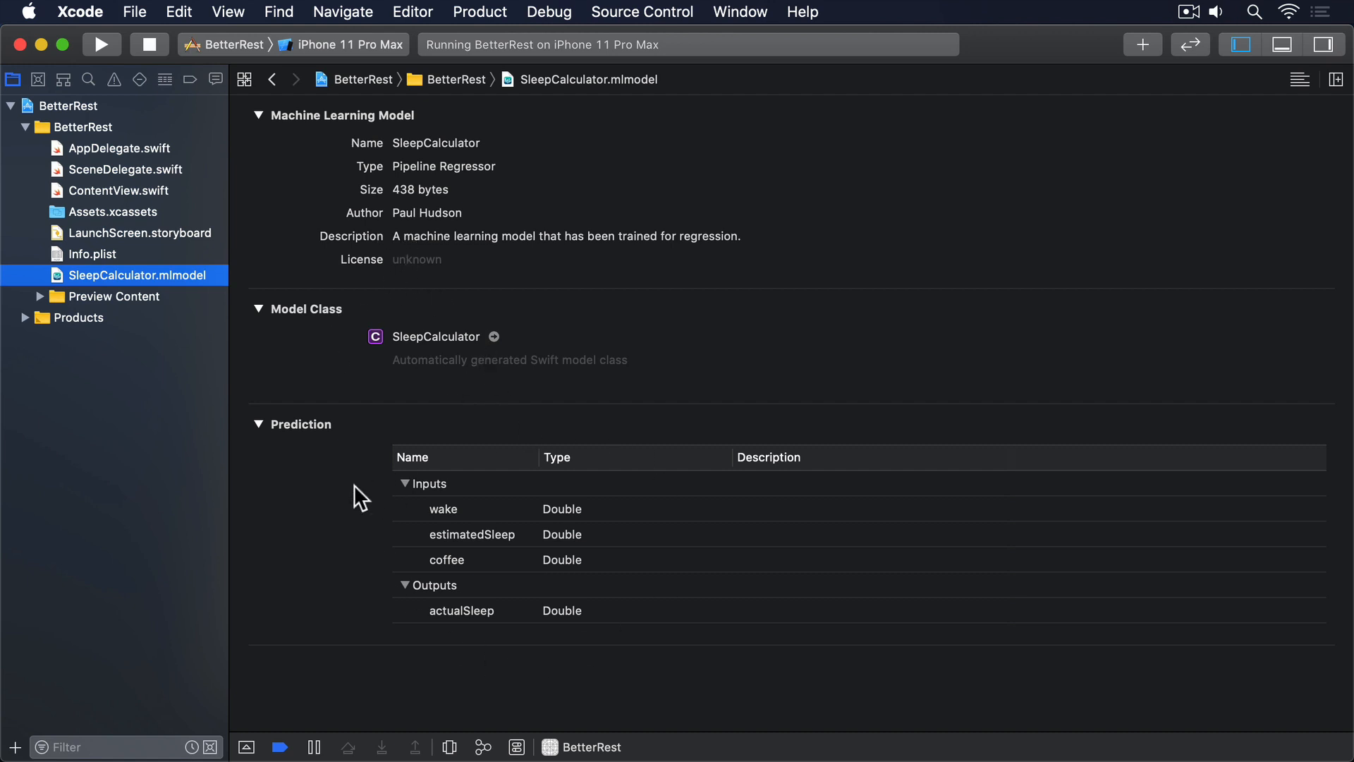
left_click(122, 189)
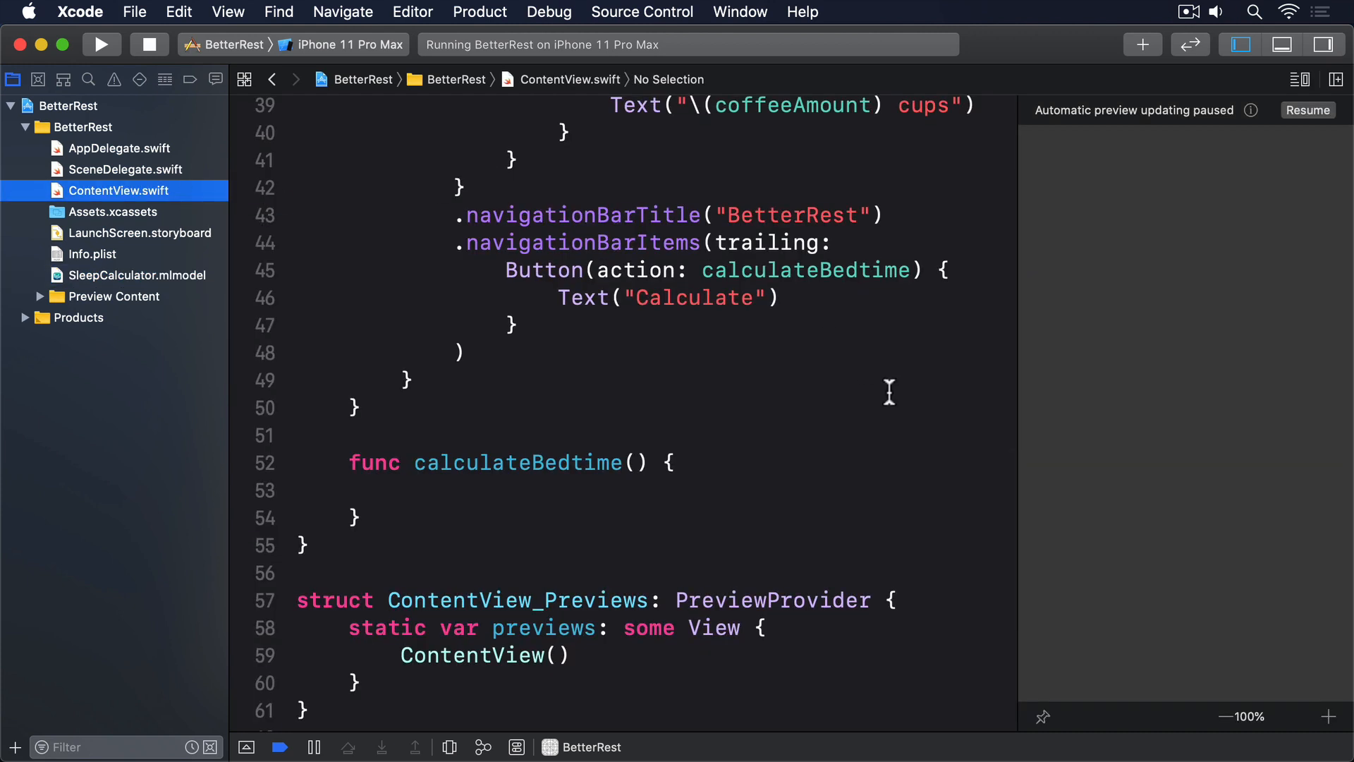
- Add let model = SleepCalculator() at the top of calculateBedtime
scroll("down", 3)
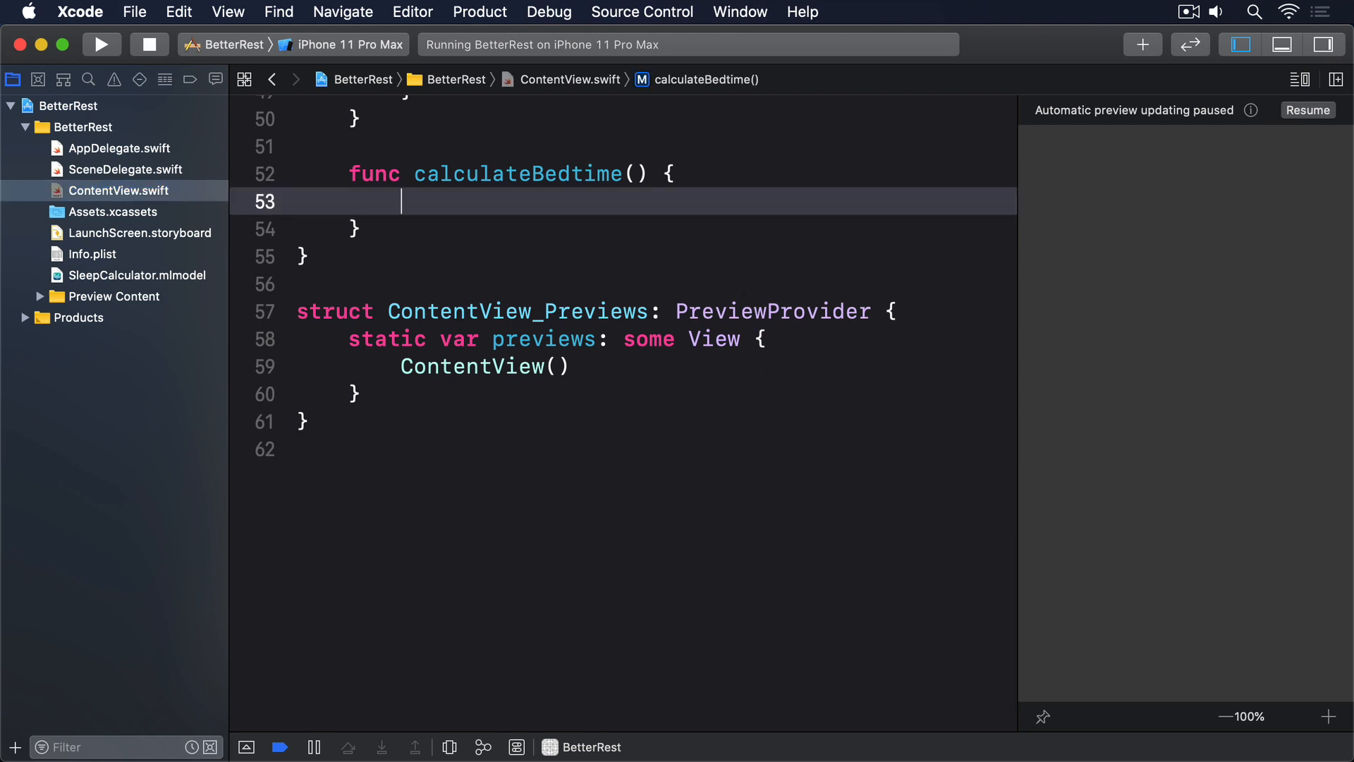
type("let model = SleepCalculator(")
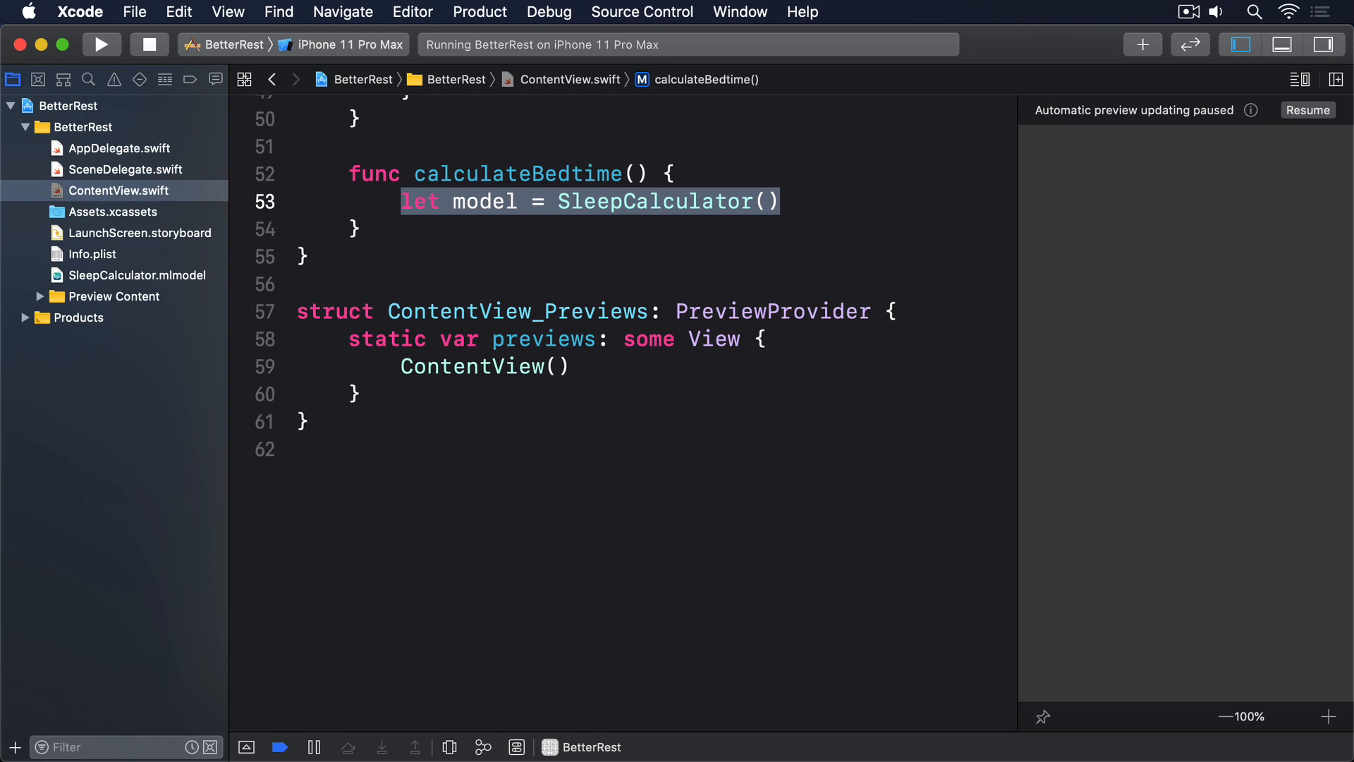
type("l")
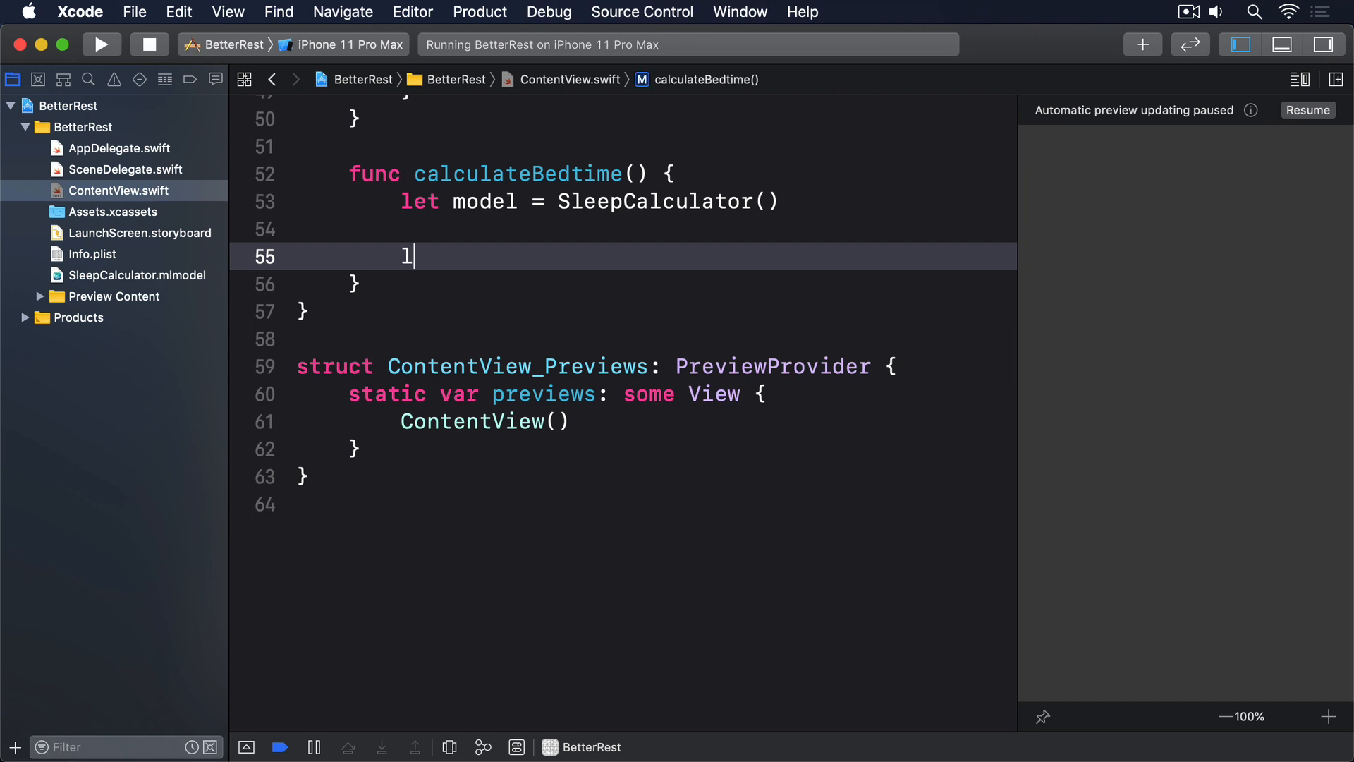
- Extract hour and minute components from the wakeUp date via Calendar.current
type("et components =")
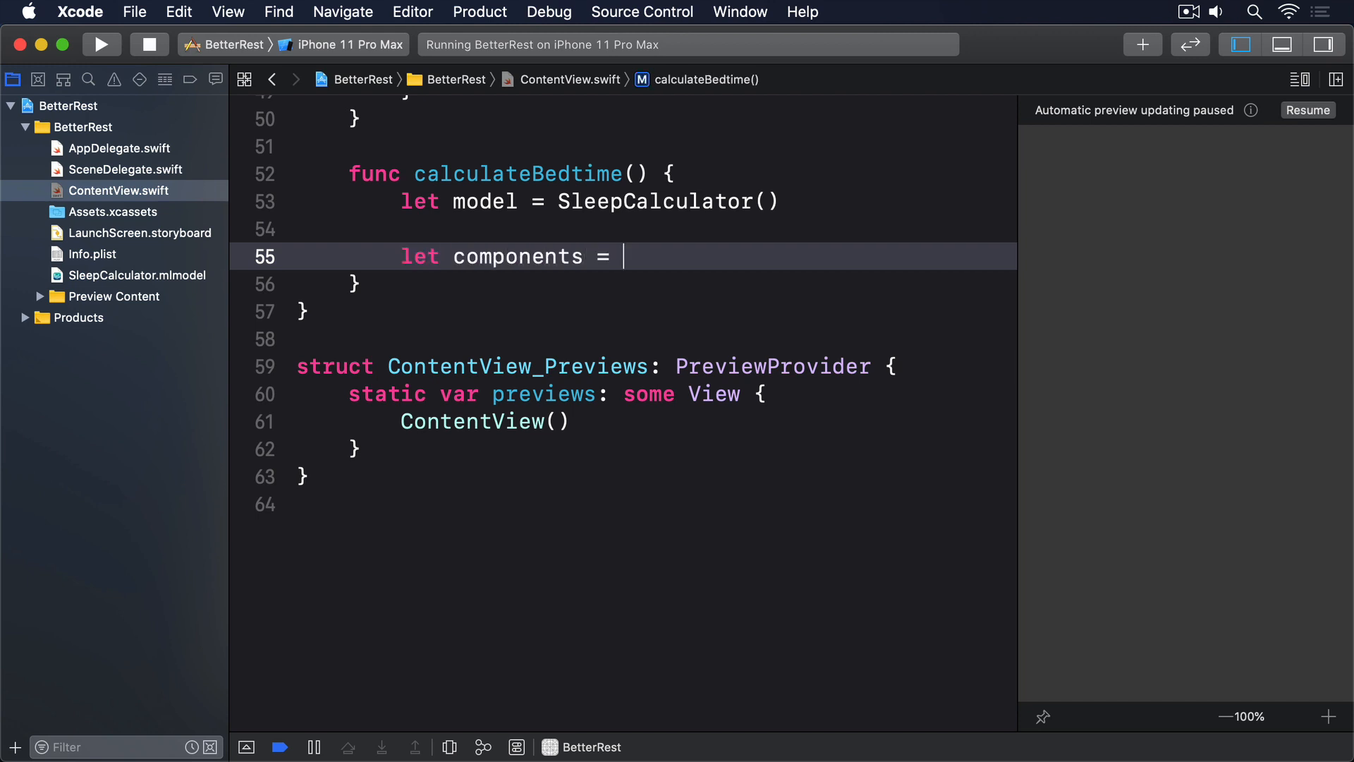
type("Calendar.current.dateComponents([.hour, .minu")
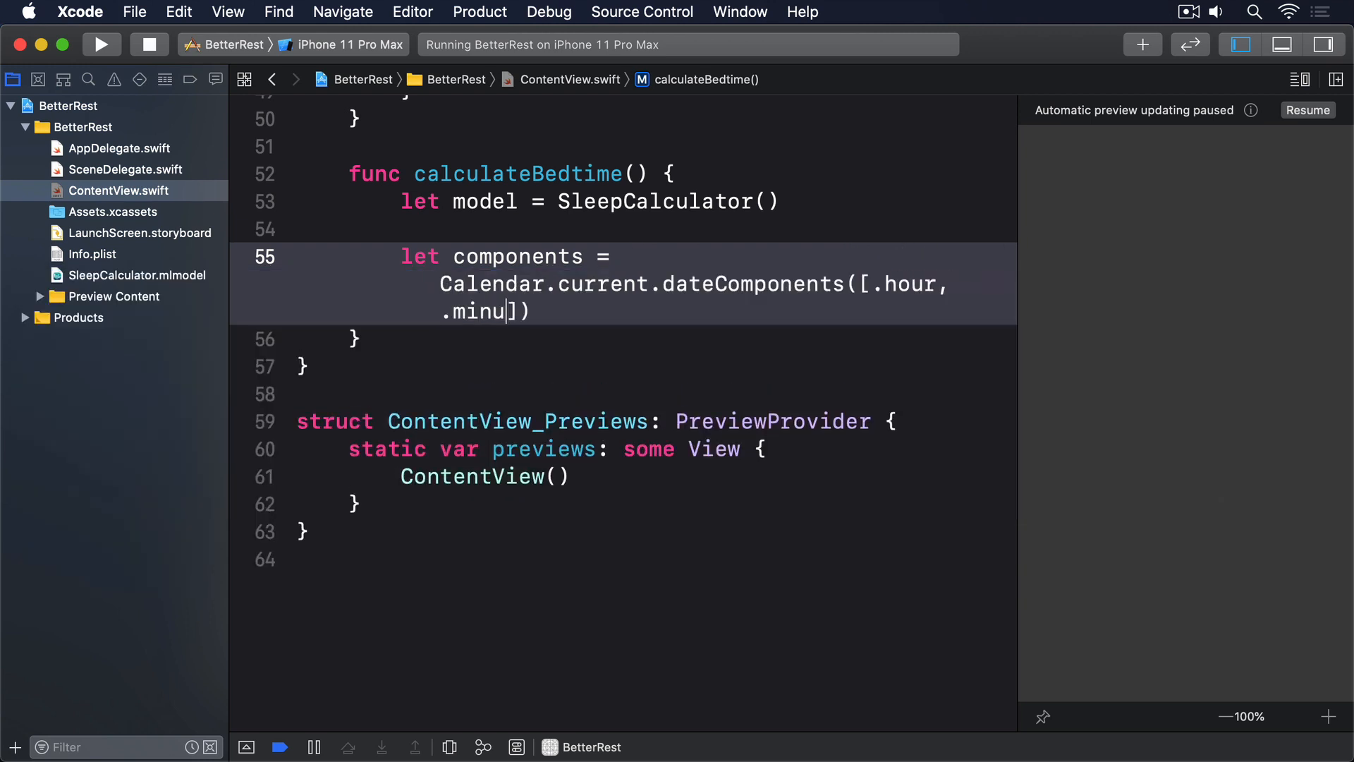
type("te], from: wakeUp")
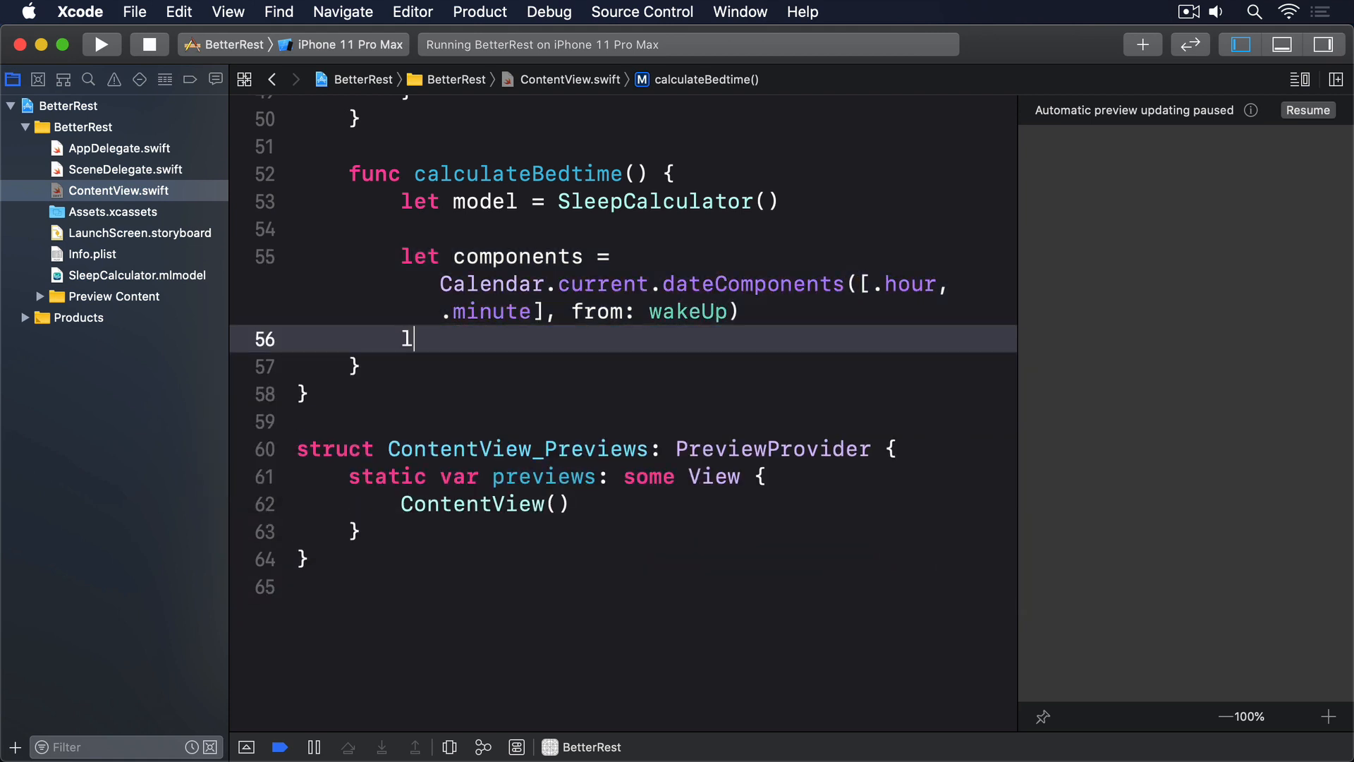
- Convert components into seconds: hour * 60 * 60 and minute * 60
type("let hour = (components.hour ?? 0")
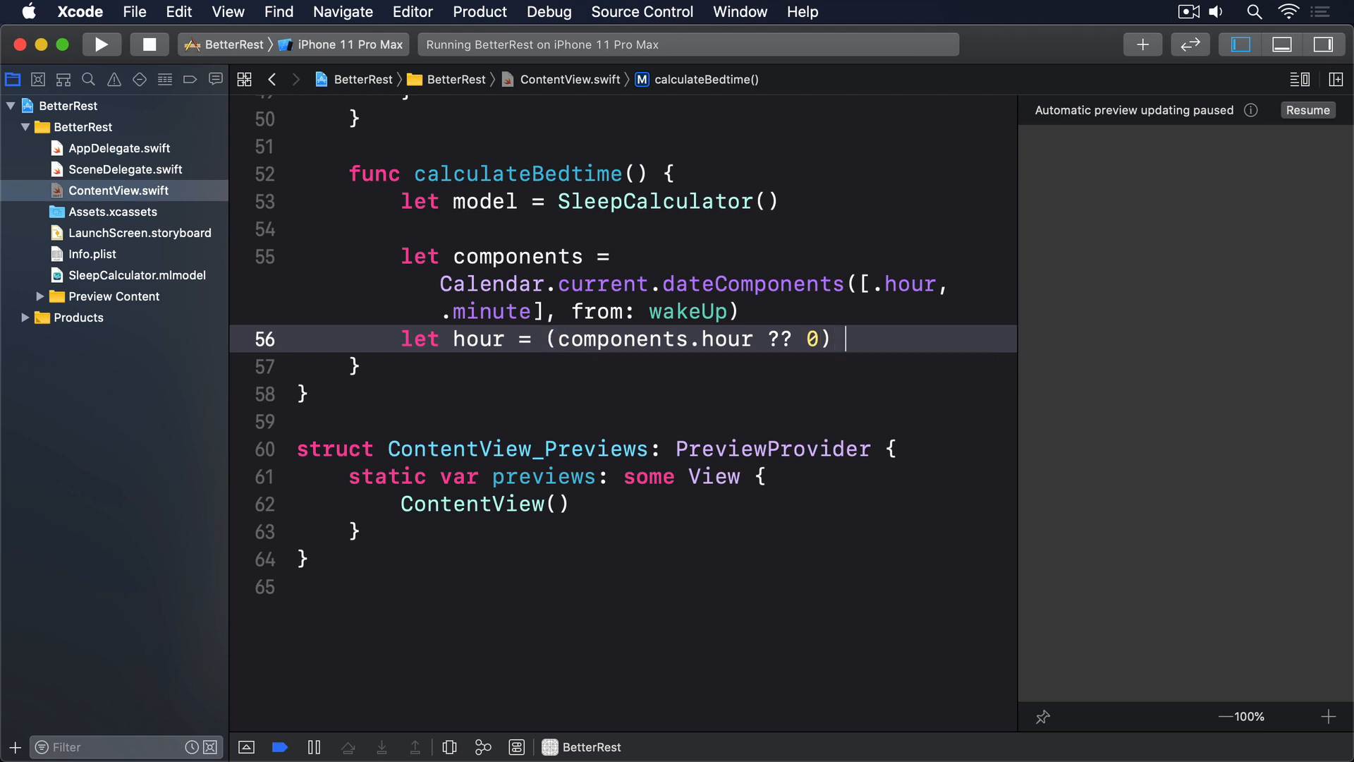
type("* 60 * 60")
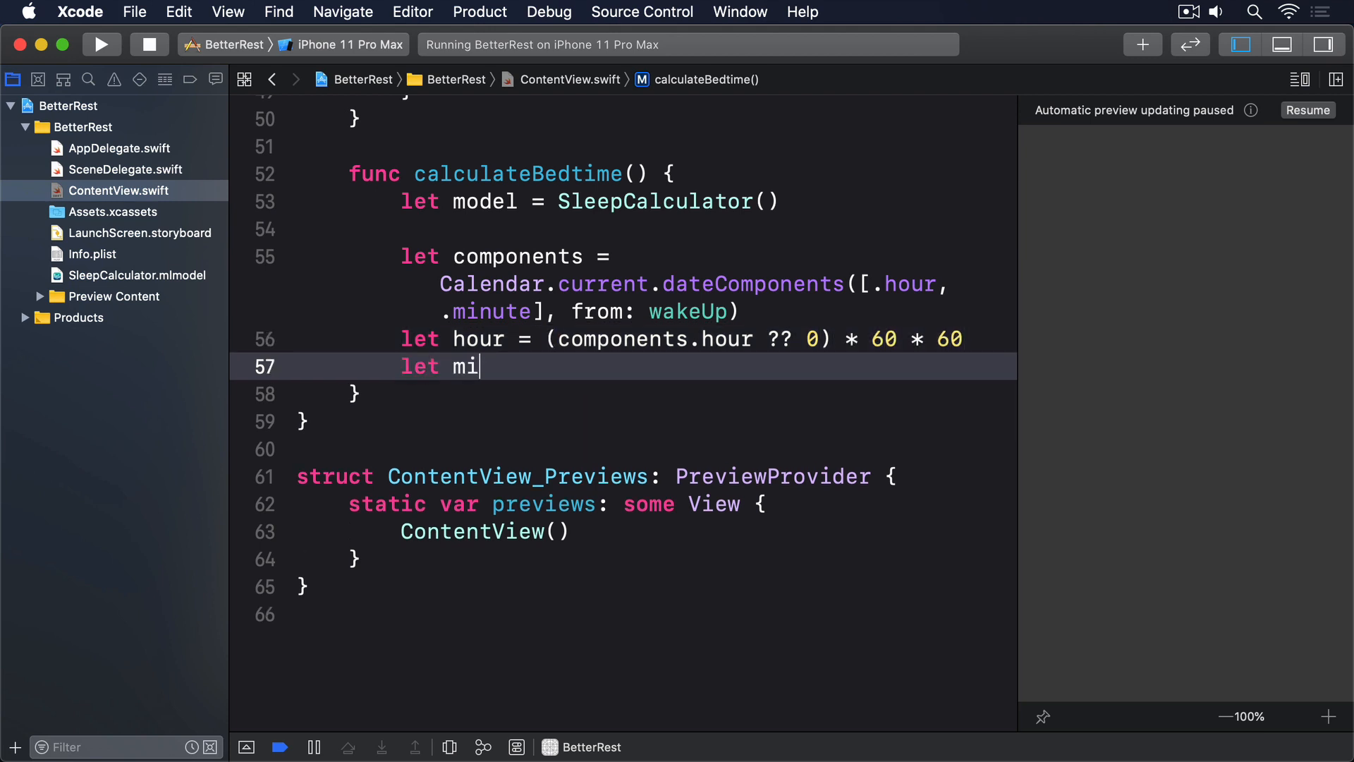
type("nute = (components.m")
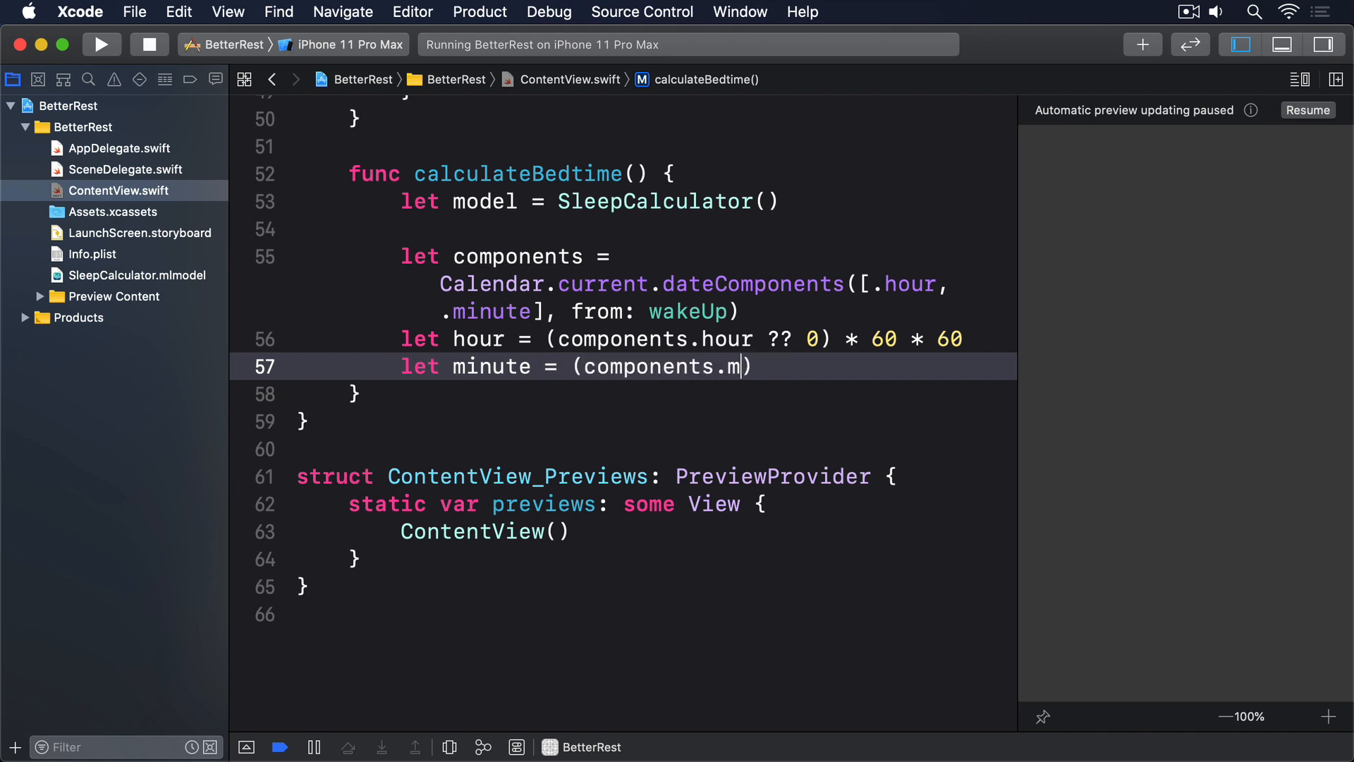
type("inute ?? 0)")
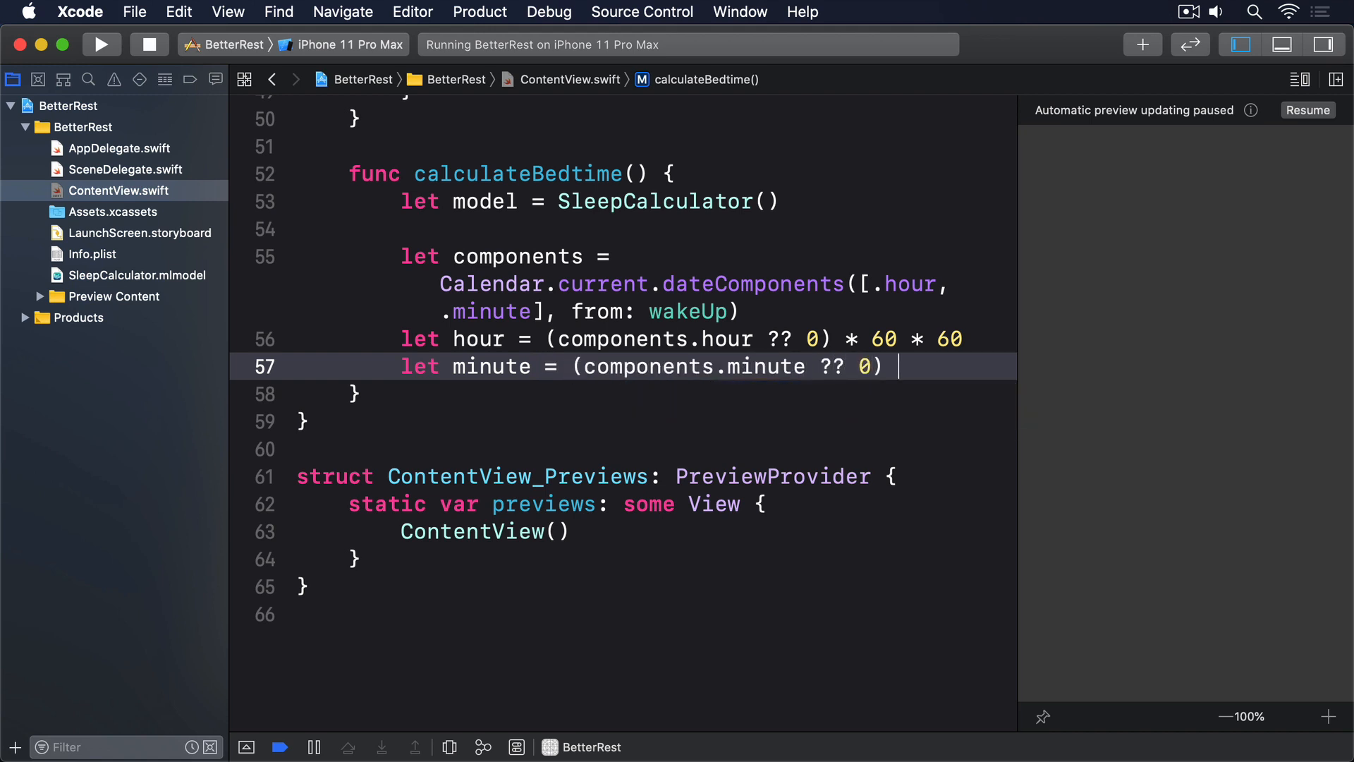
type("* 60")
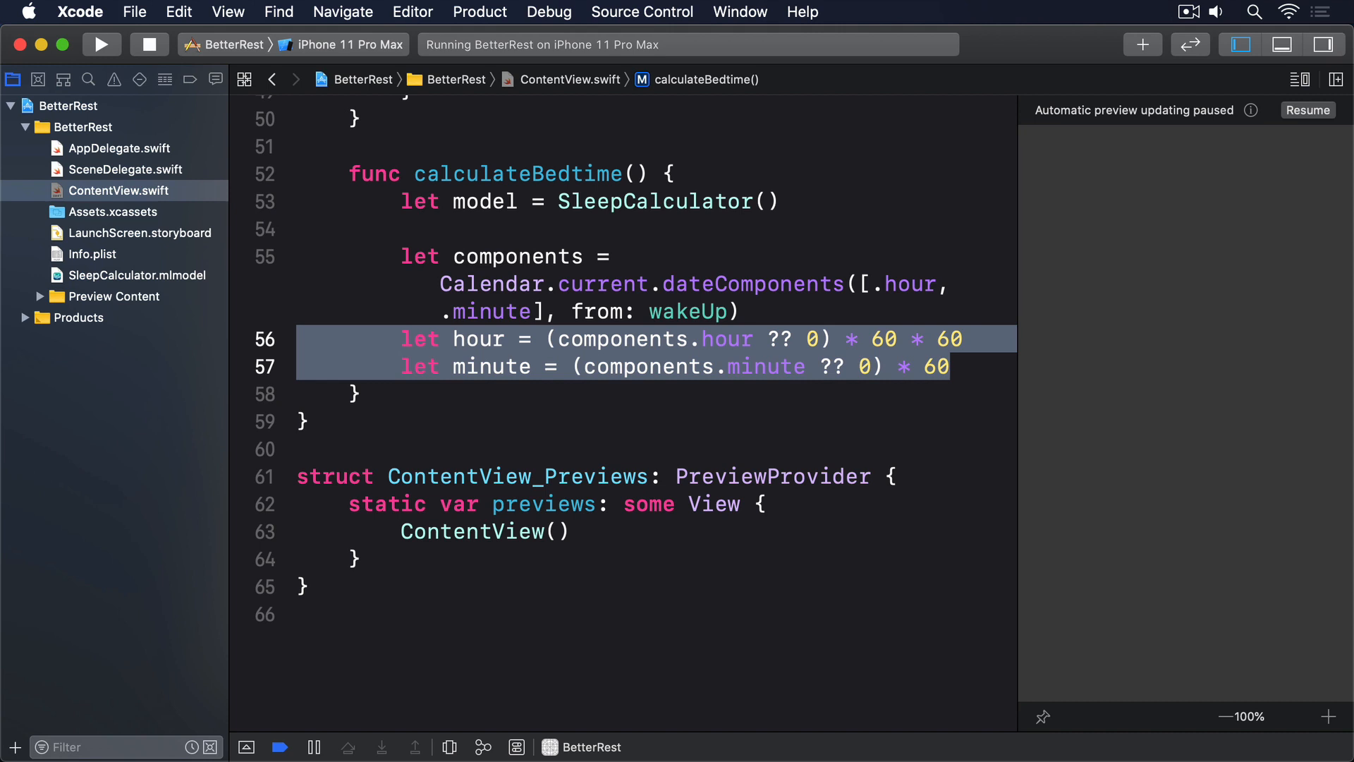
type("dic")
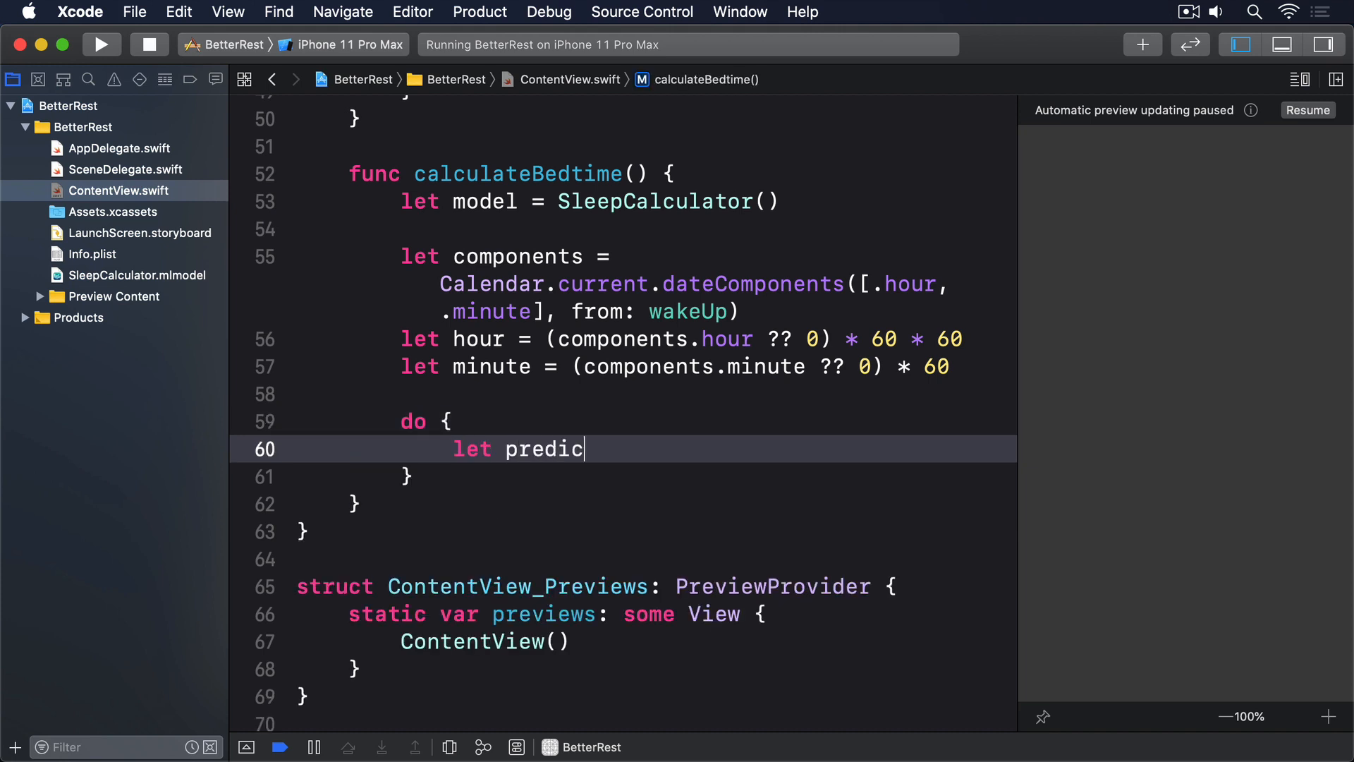
- Call model.prediction with wake, estimatedSleep and coffee, plus placeholder comments in do and catch
type("tion = try model.prediction(wake: Double(hour + minute), estimatedSleep: sleepA, coffee: Double")
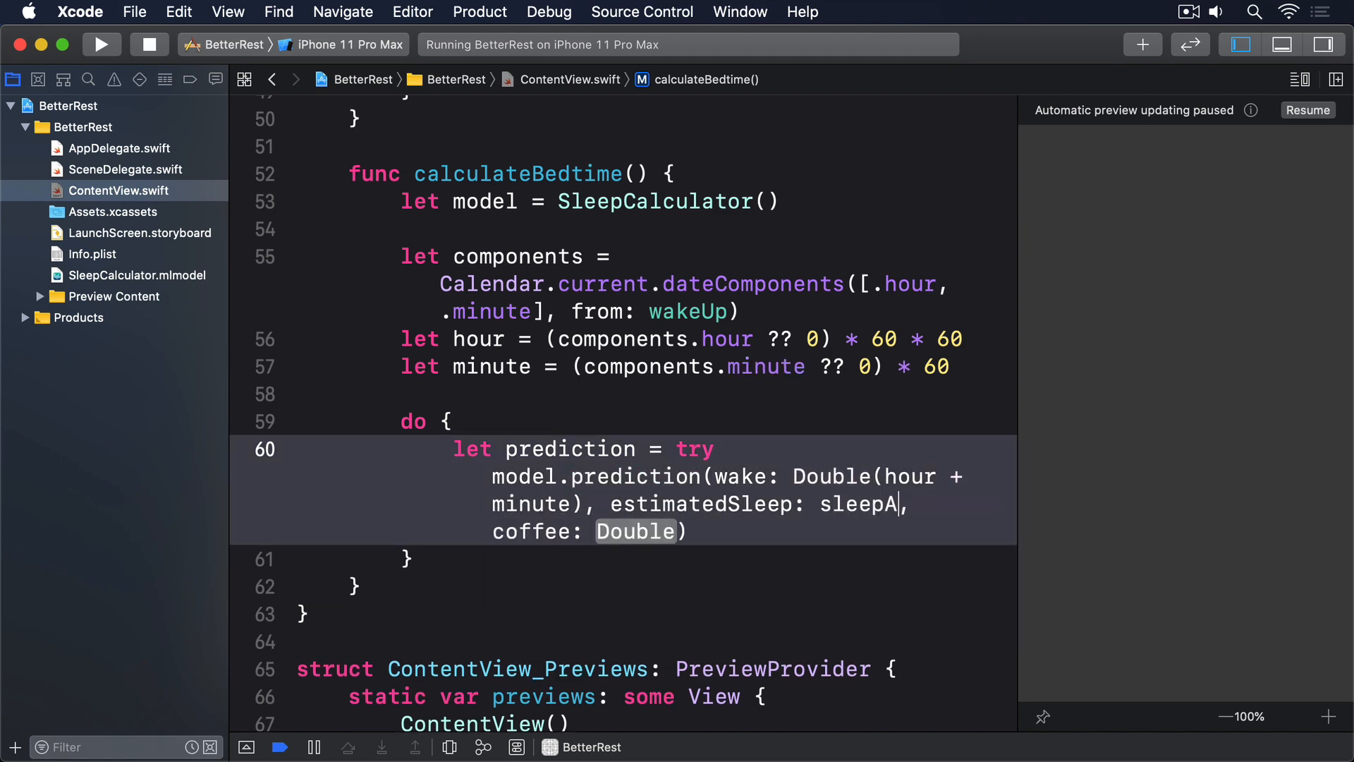
type("mount")
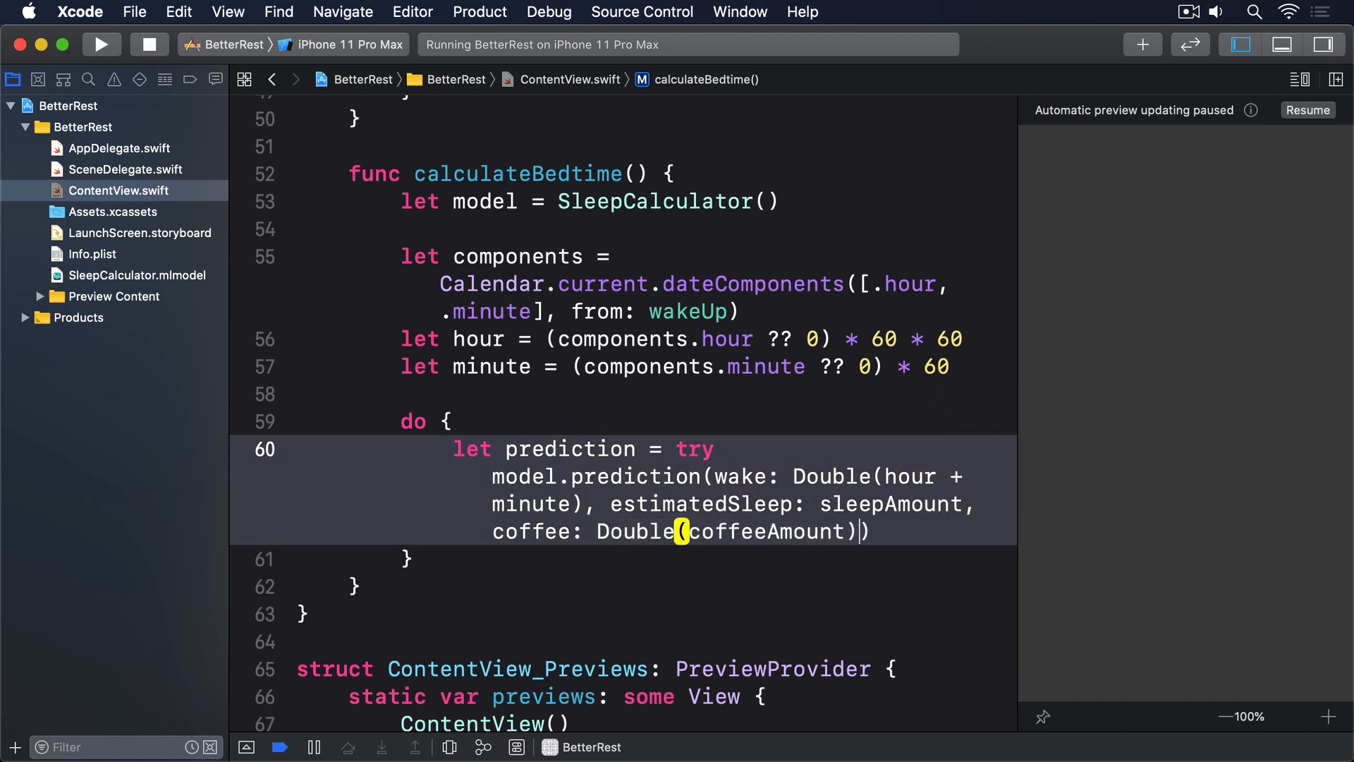
type("// more code here")
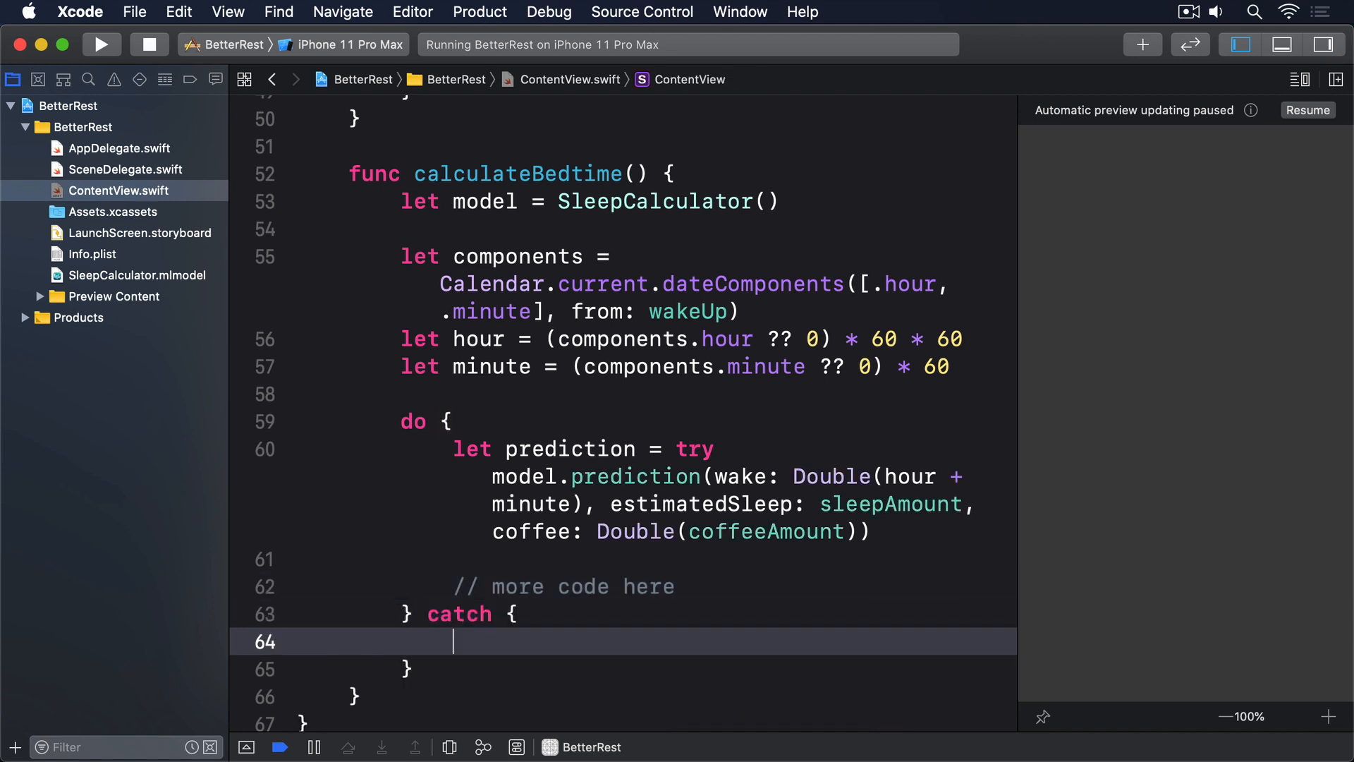
type("// something went wrong!")
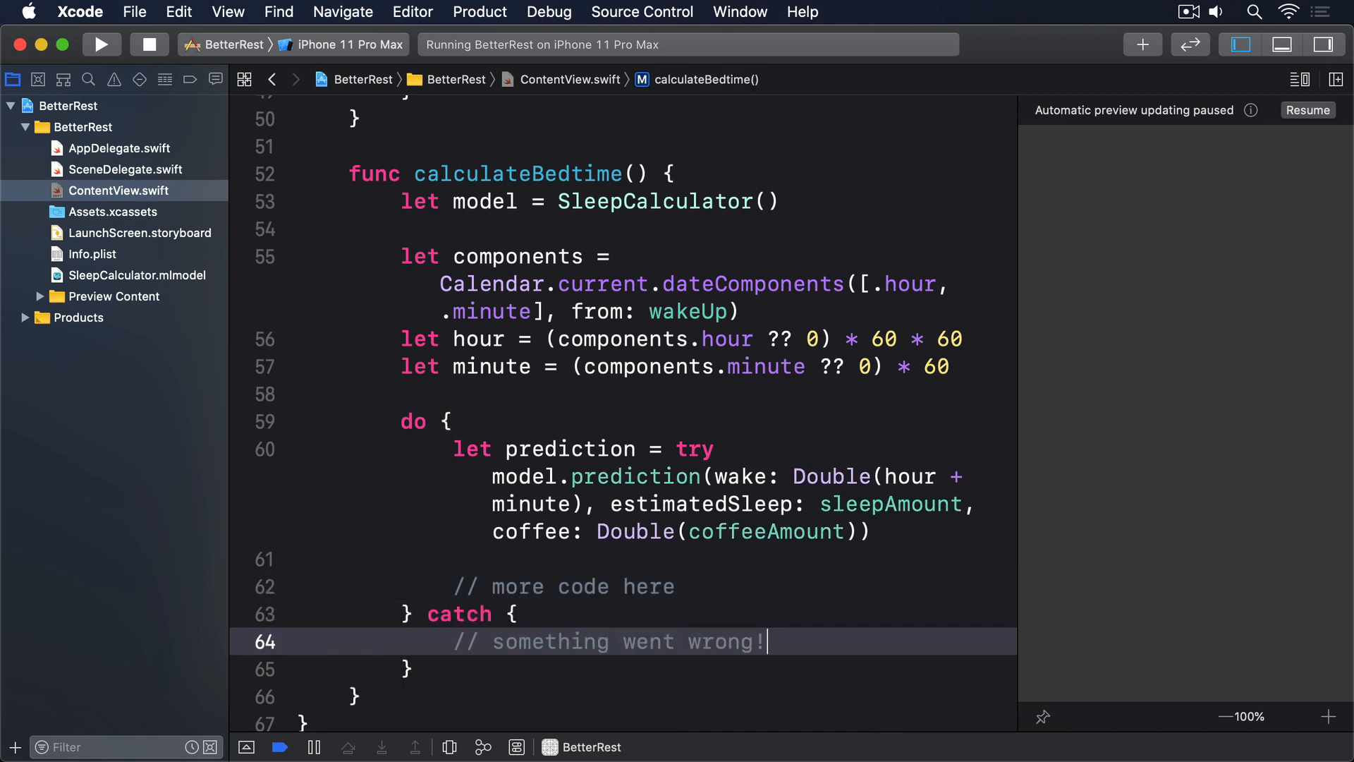
mouse_move(623, 483)
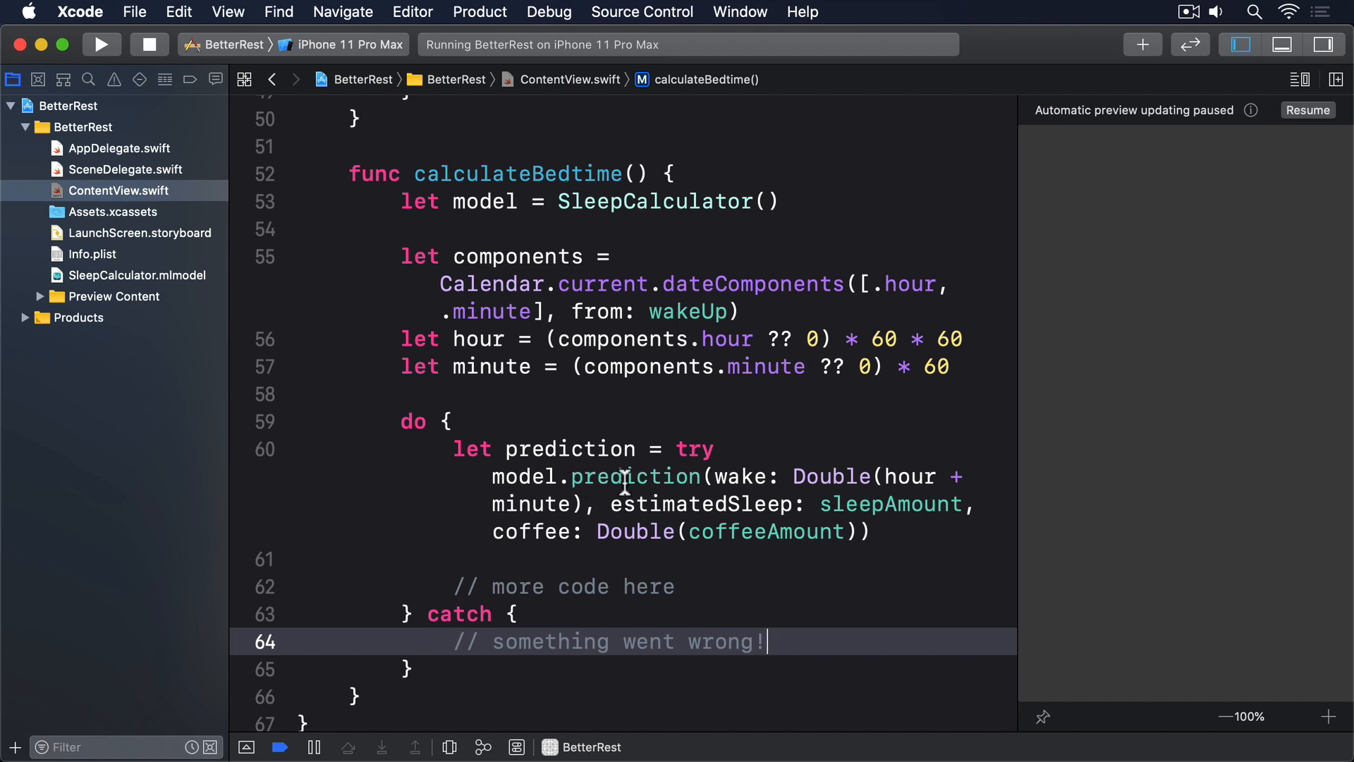
double_click(569, 449)
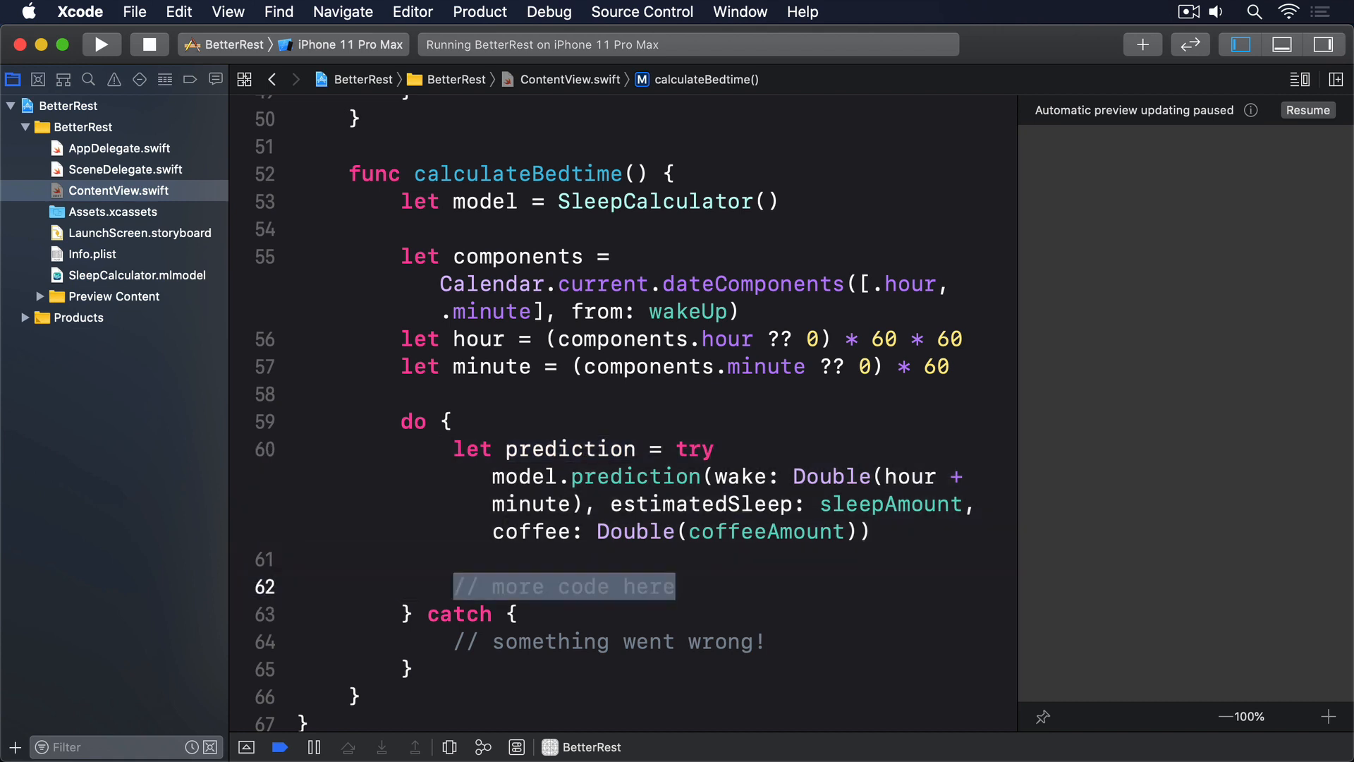
type("let sleepTime")
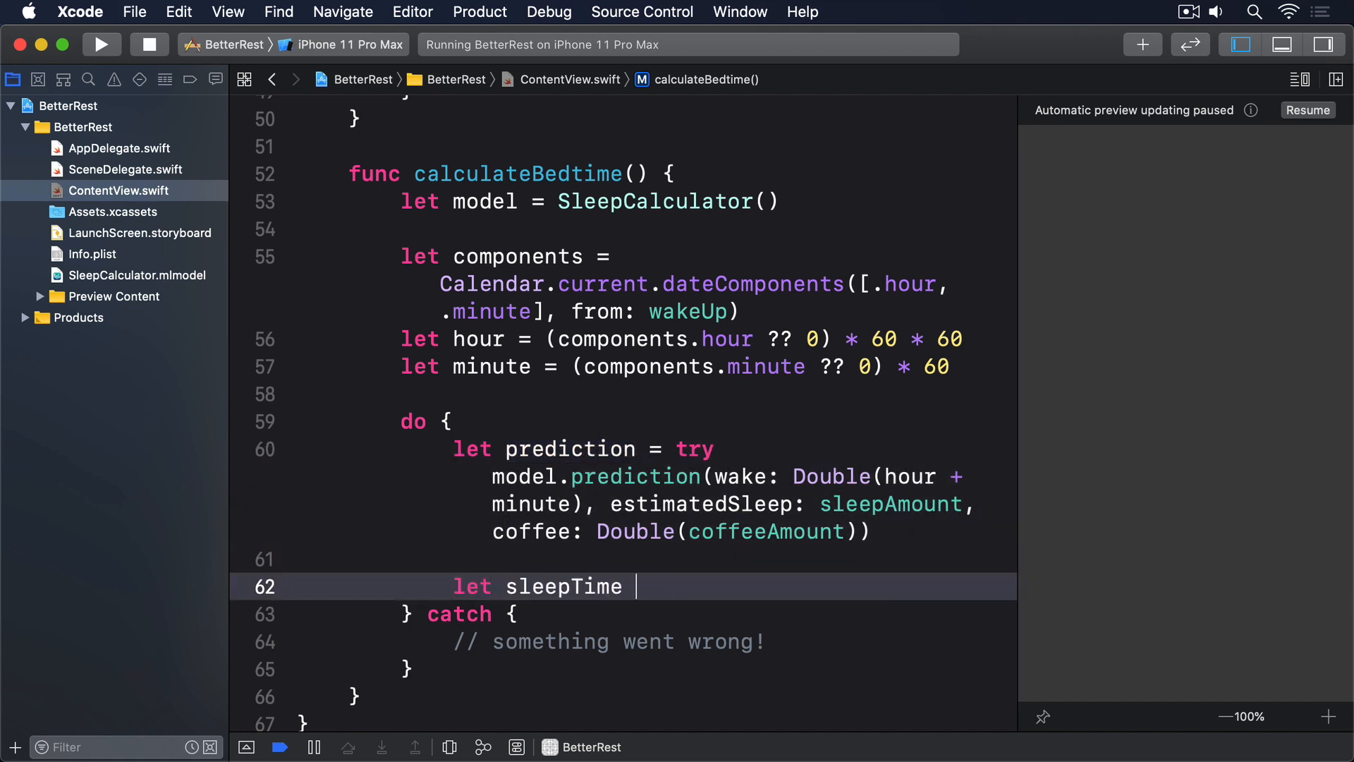
type("= wakeUp - prediction.actualSleep")
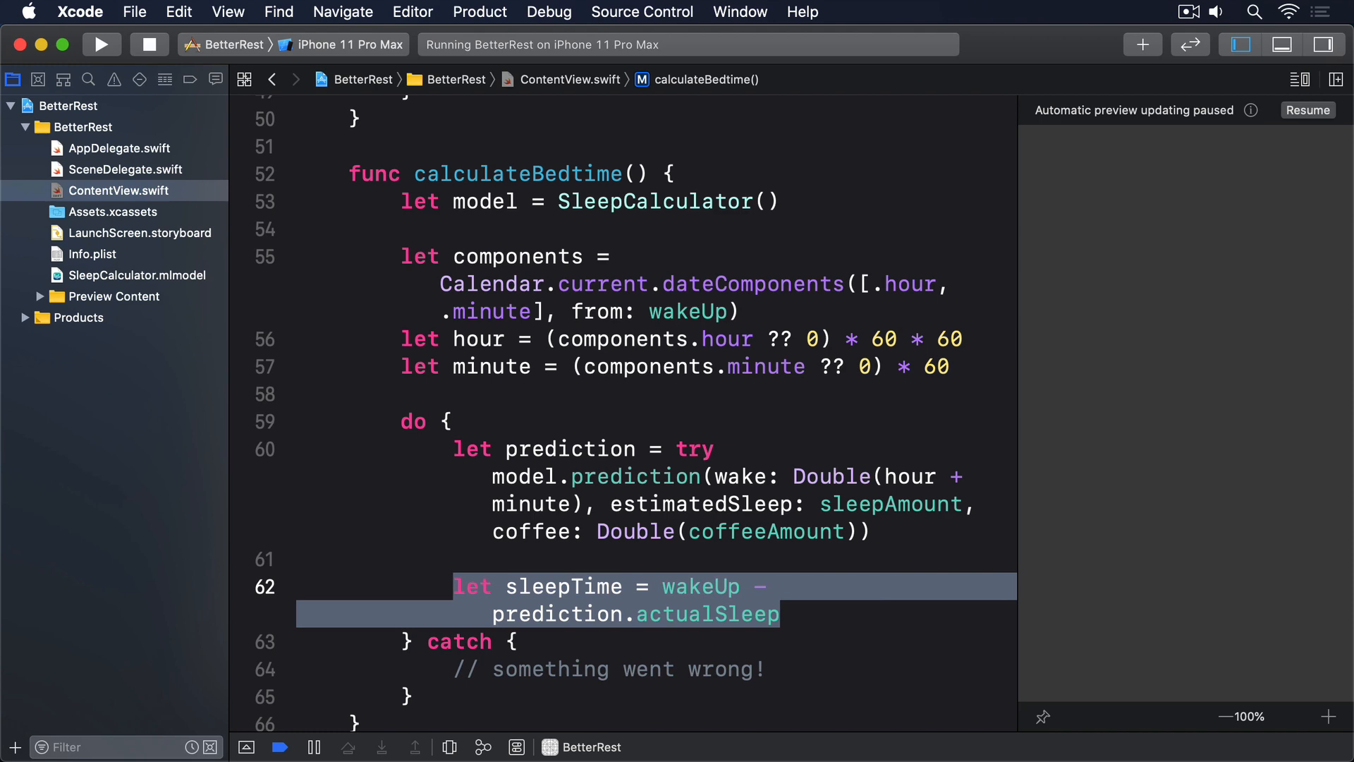
mouse_move(749, 430)
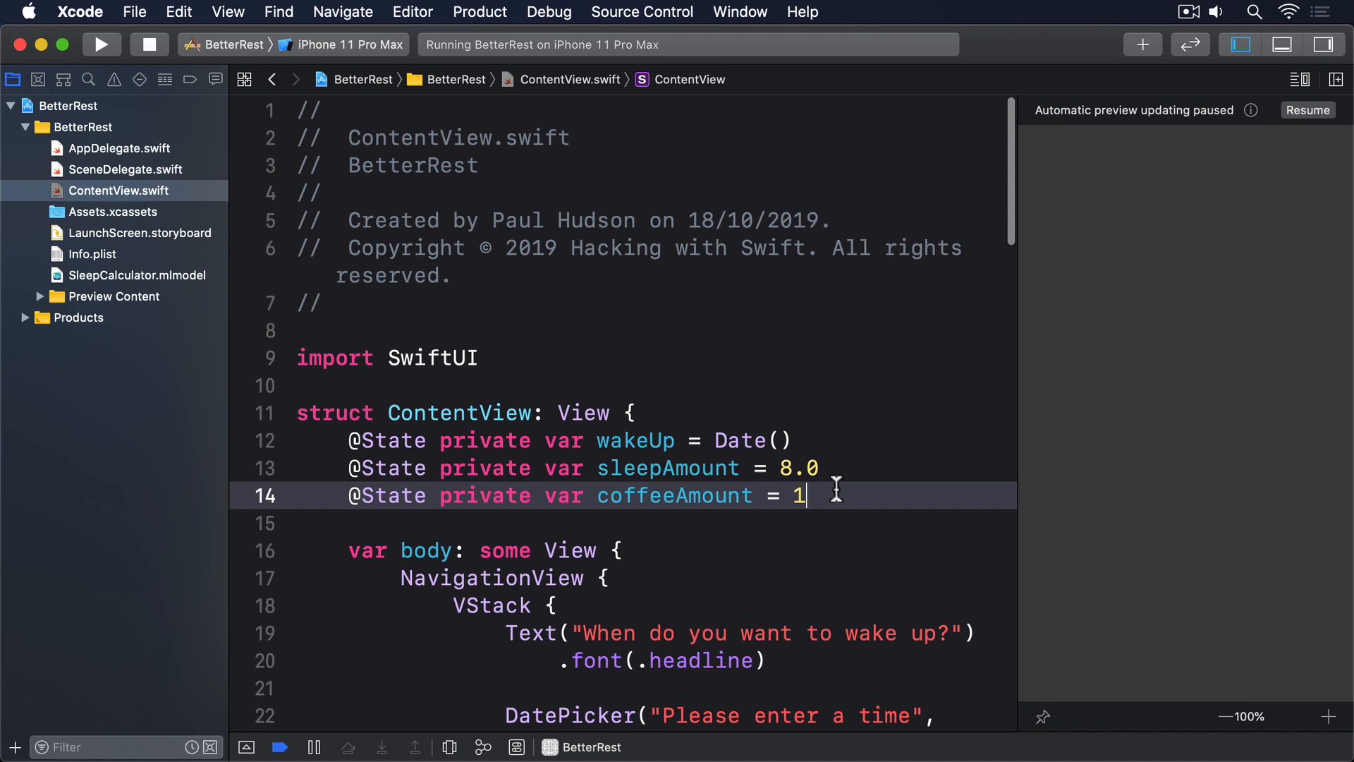
type("@State")
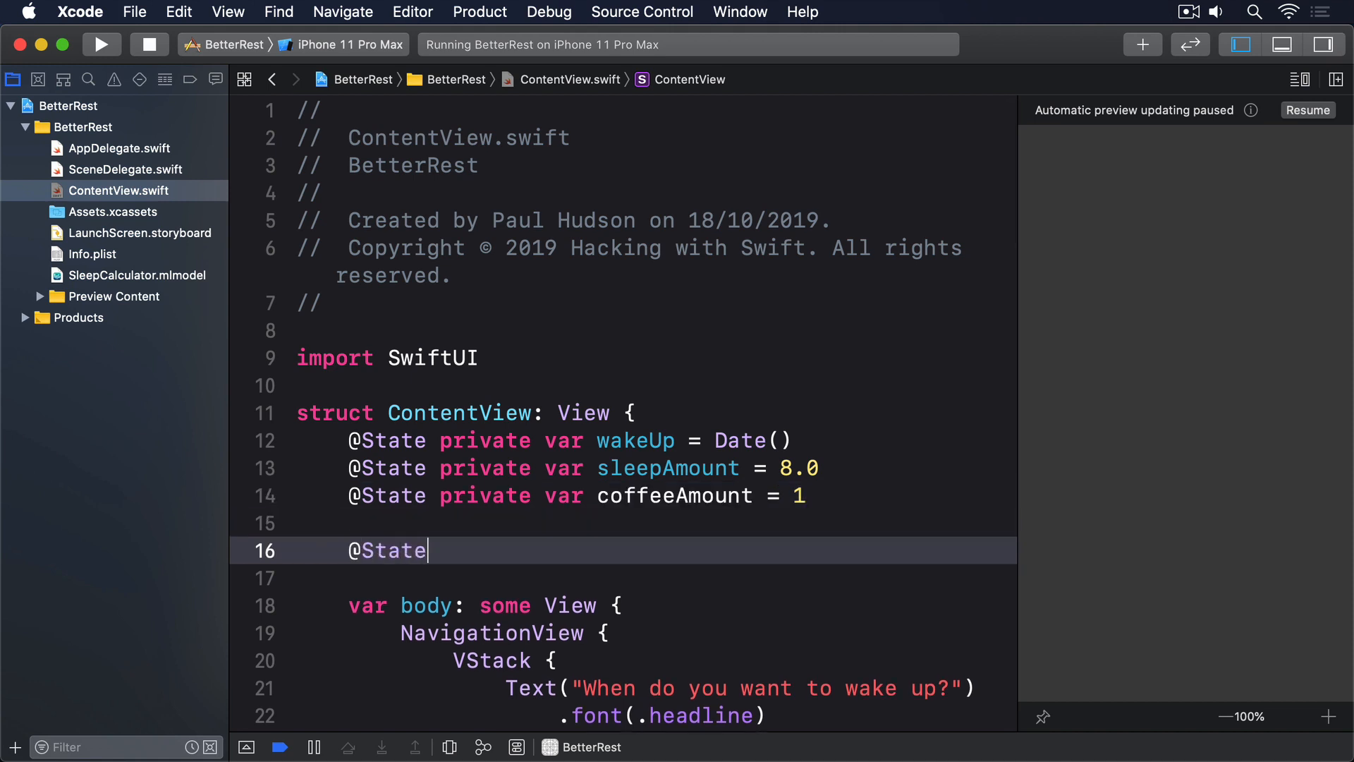
type("private var alert")
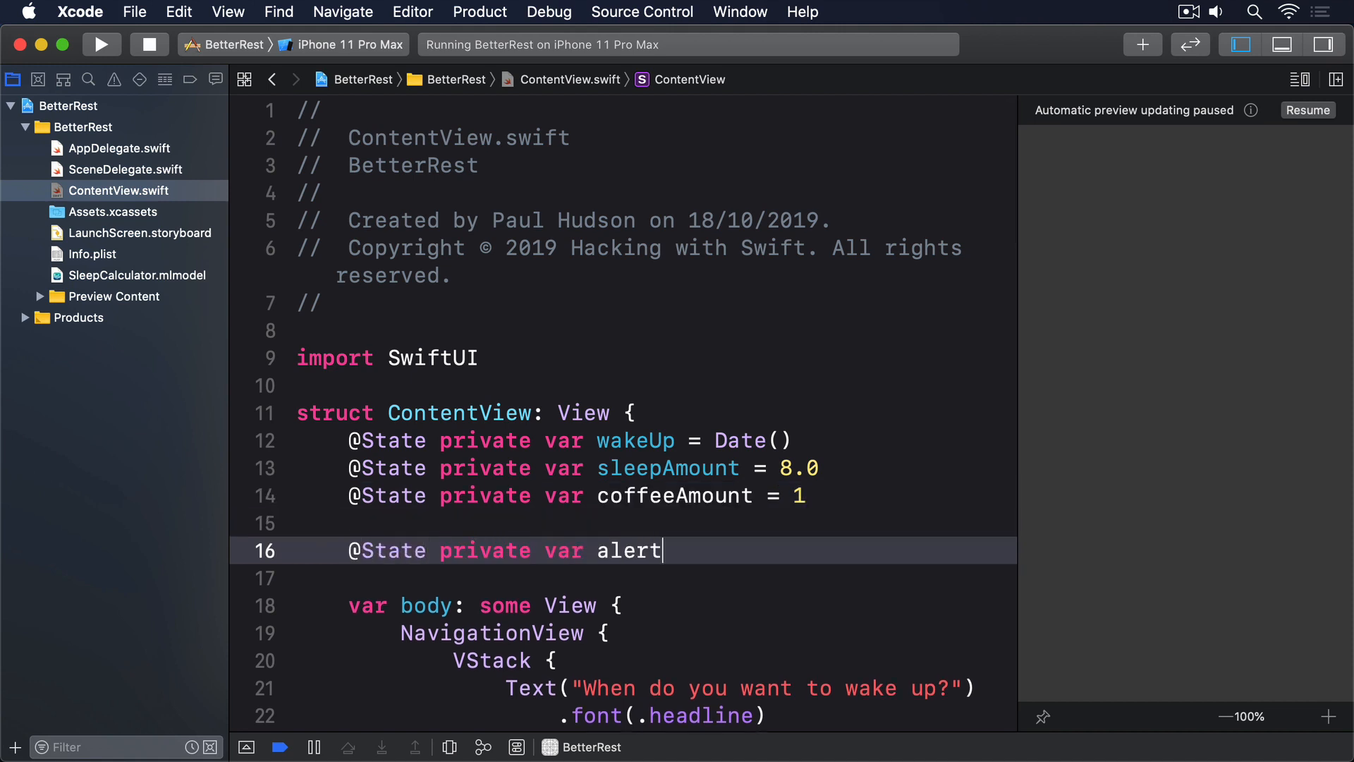
type("Title = \"\"")
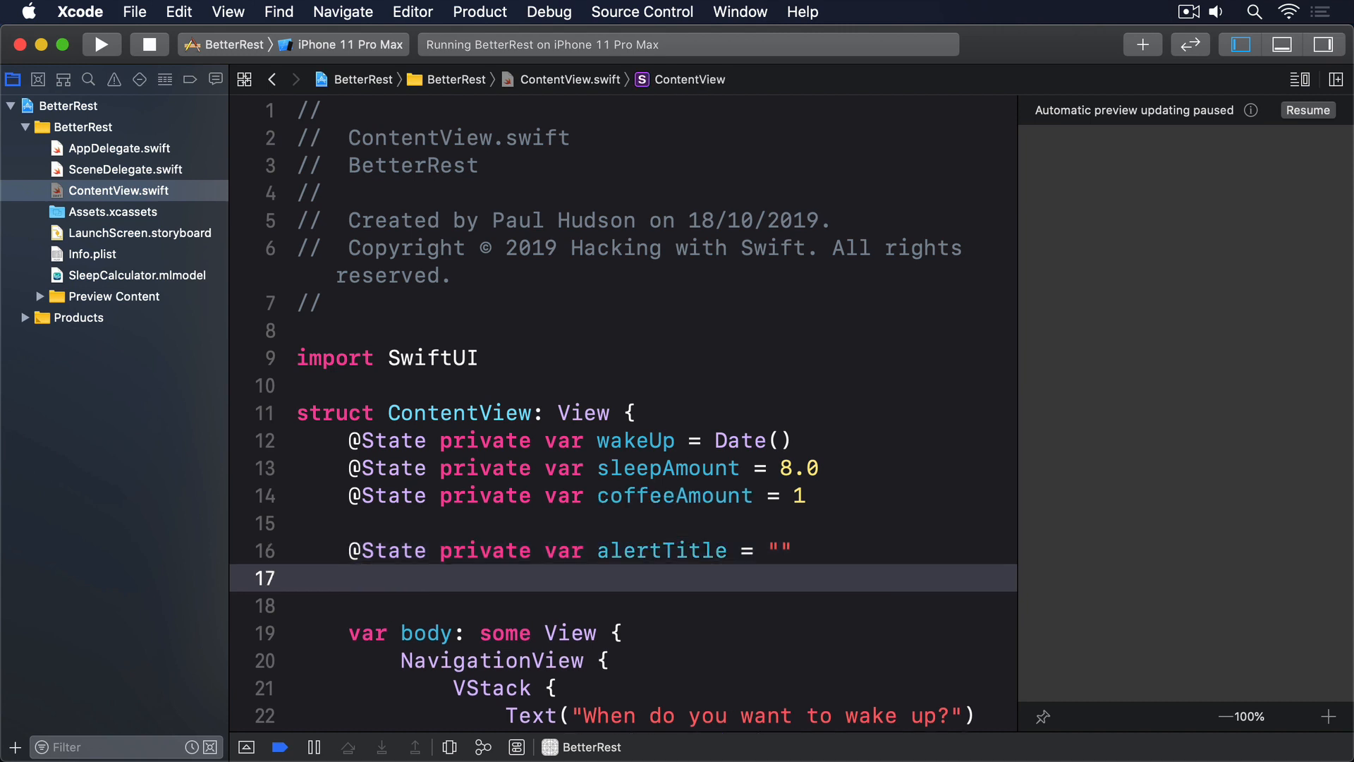
type("@State private var a")
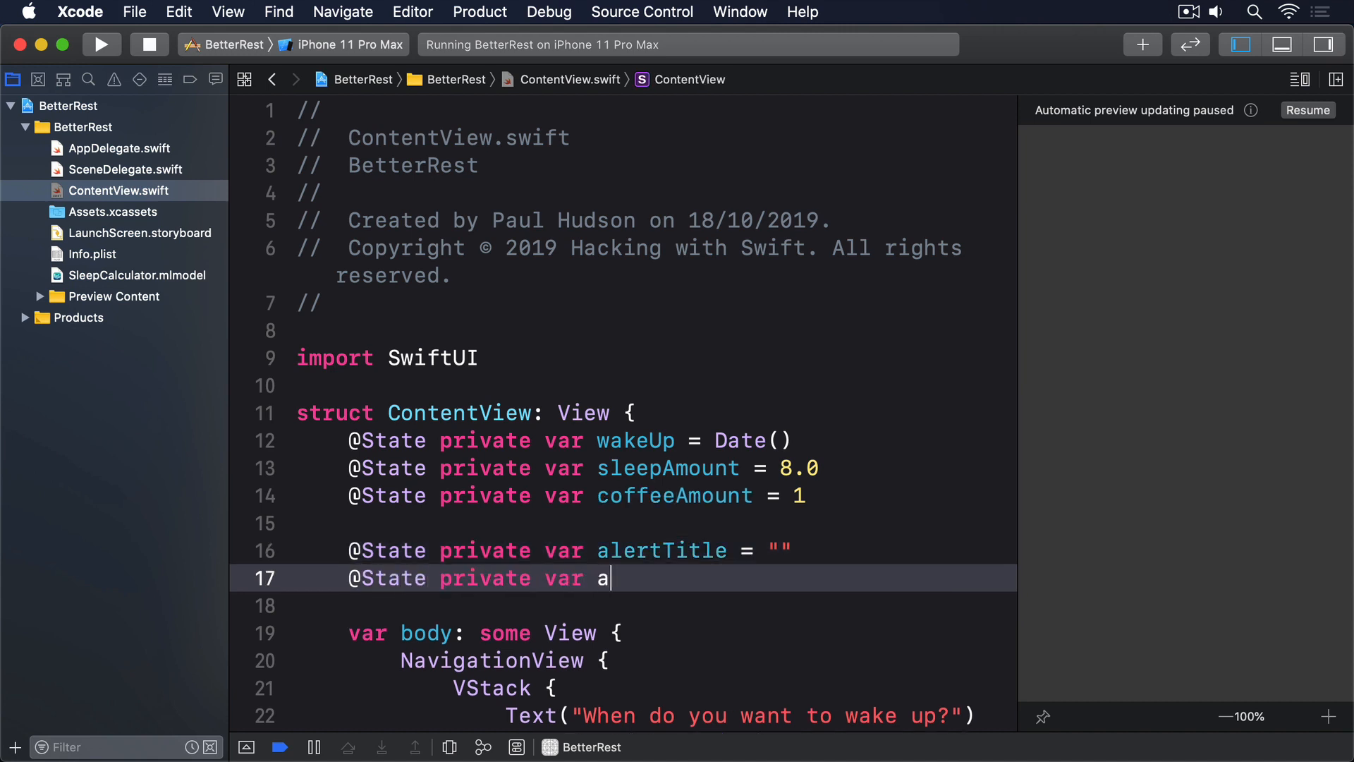
type("lertMessage = \"")
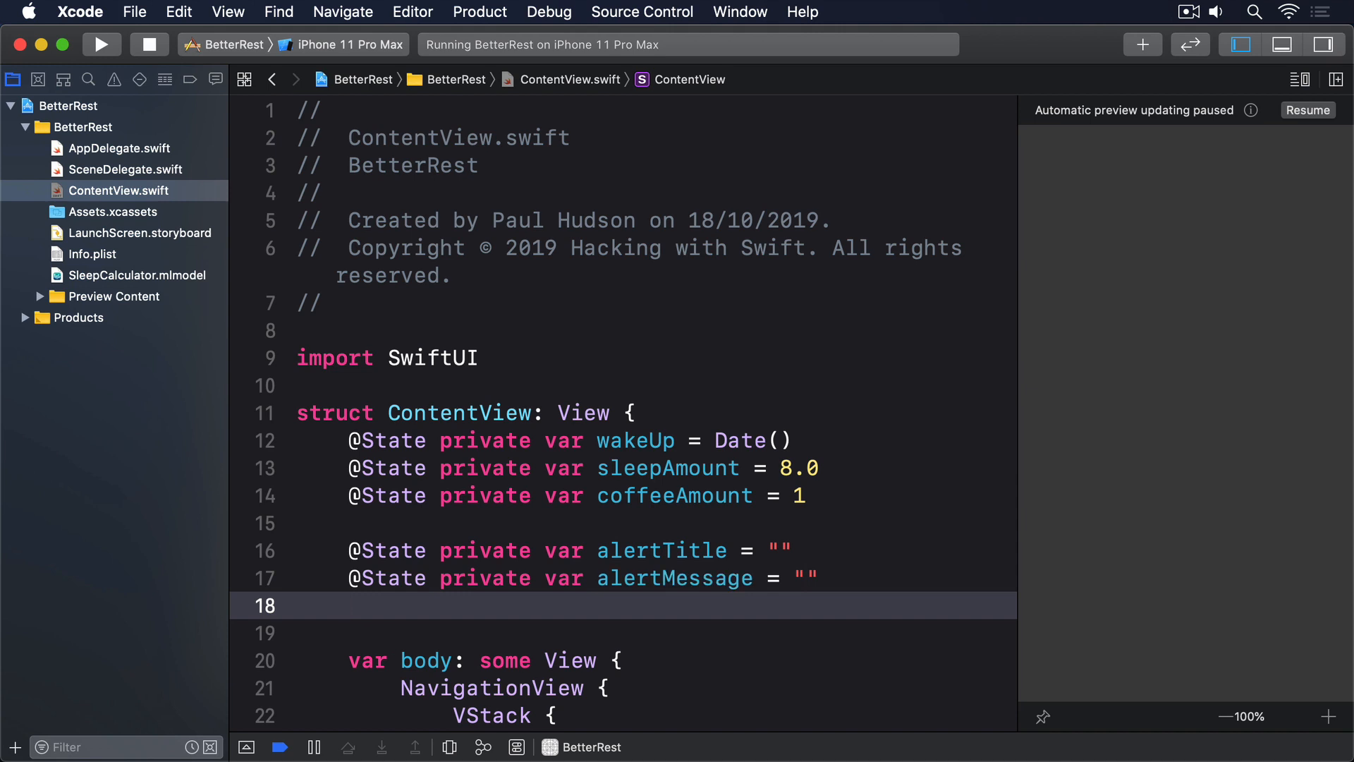
type("@State private var s")
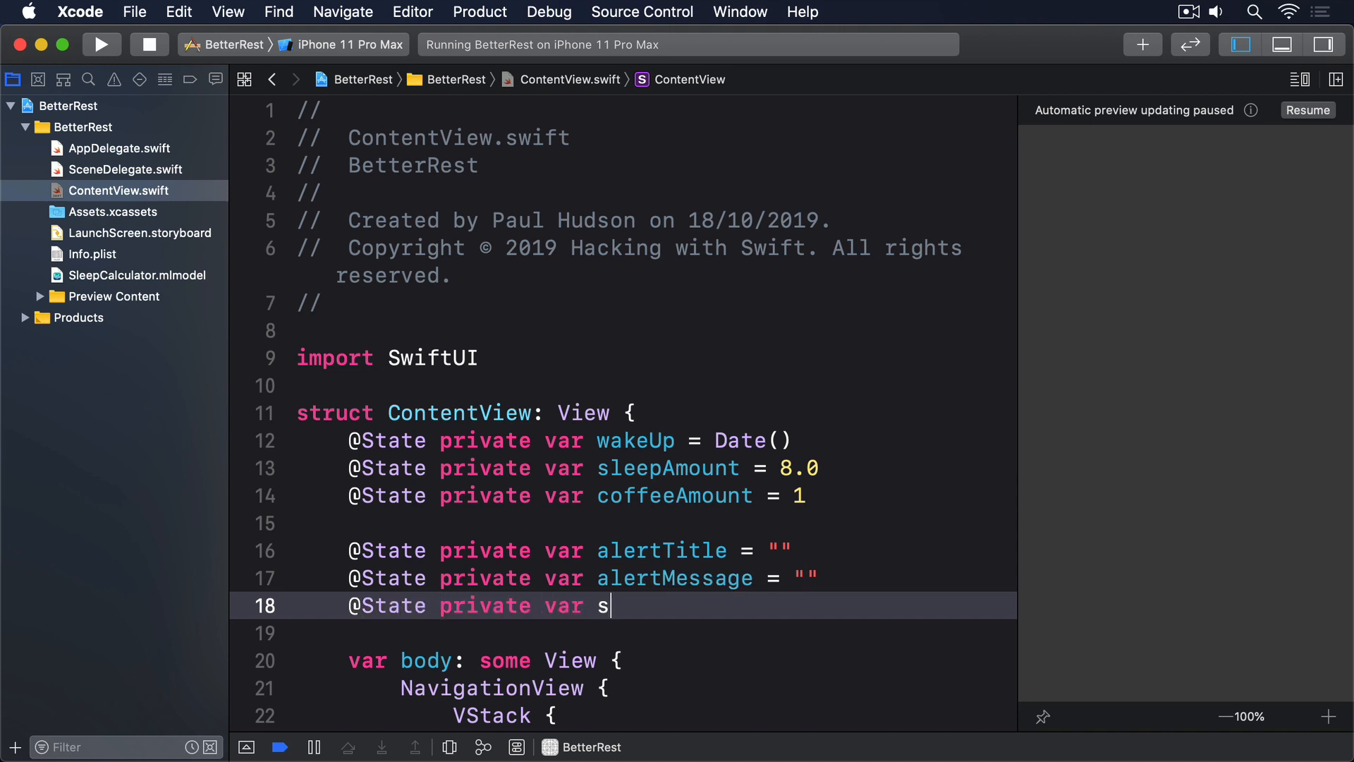
type("howingAlert = false")
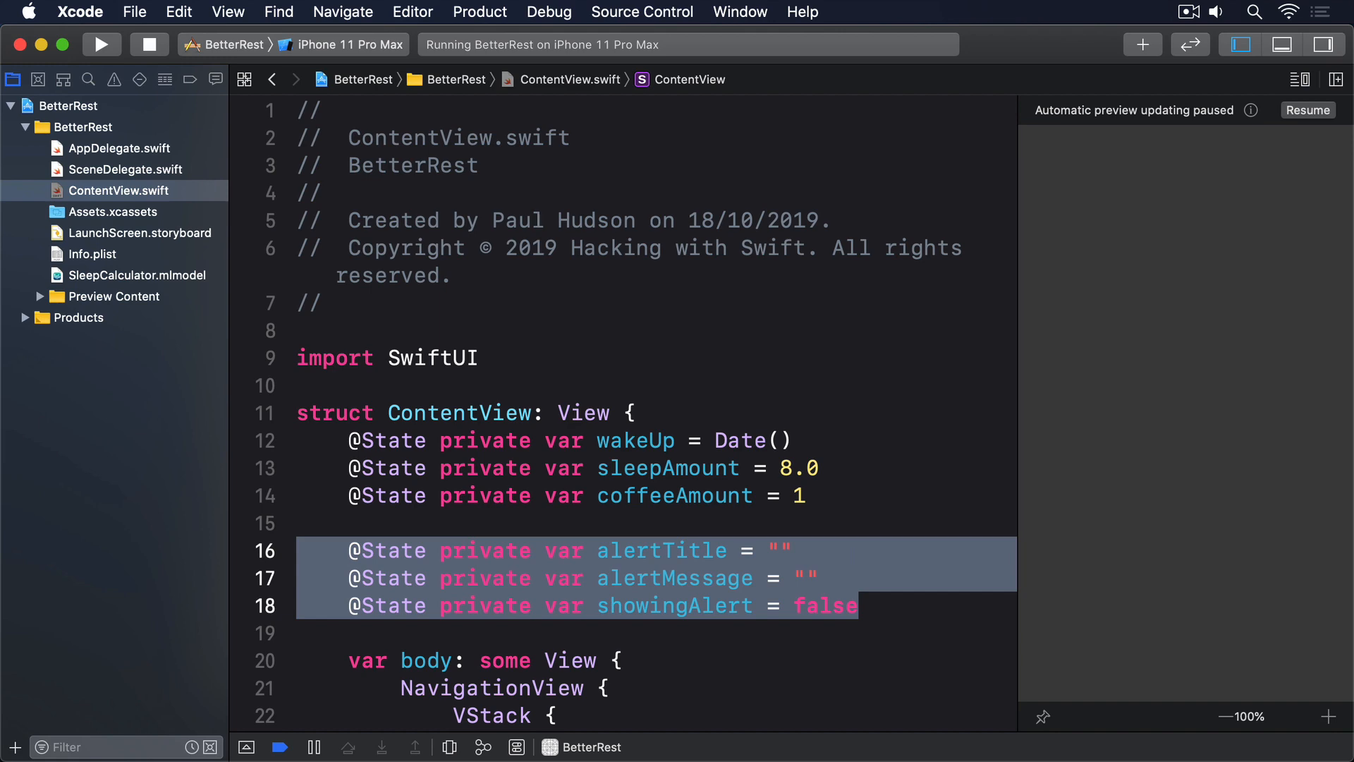
- Replace the catch comment with alertTitle "Error" and message "Sorry, there was a problem calculating your bedtime."
scroll("down", 3)
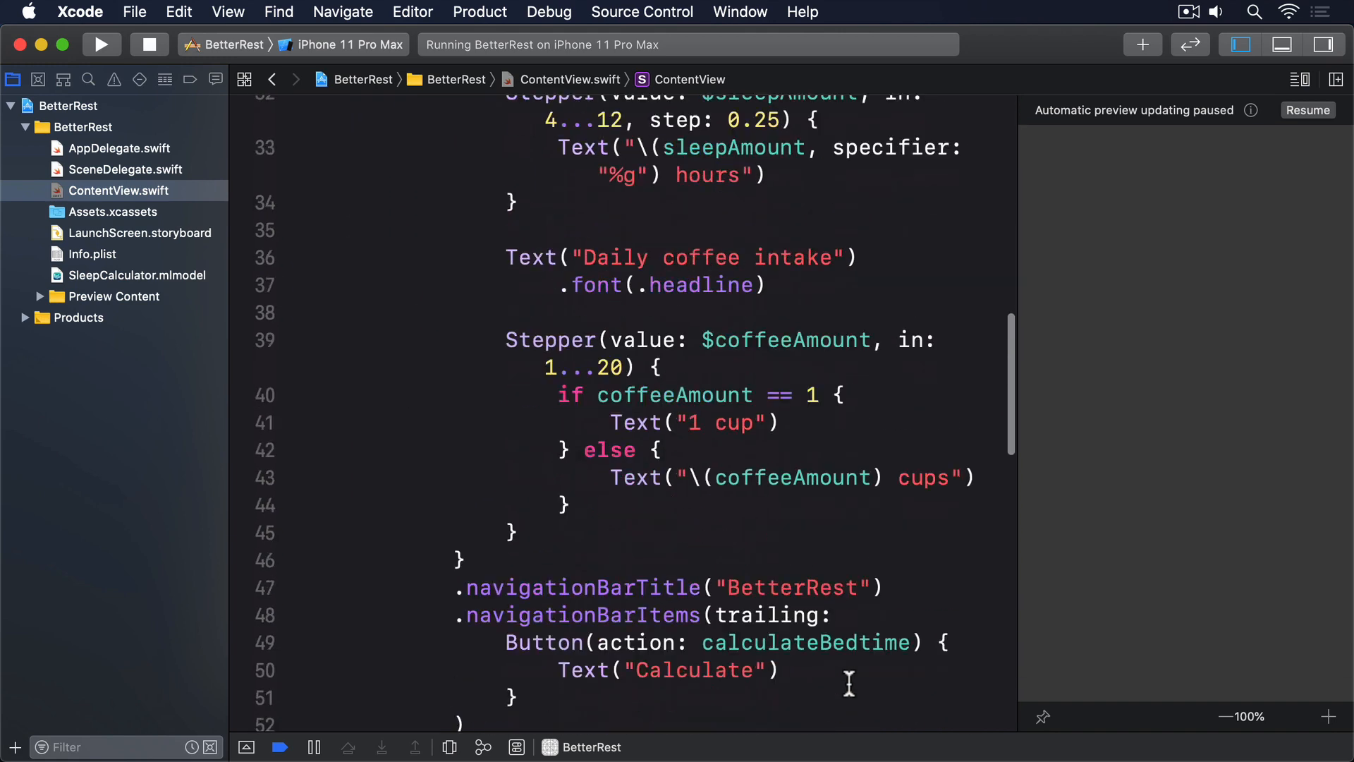
scroll("down", 3)
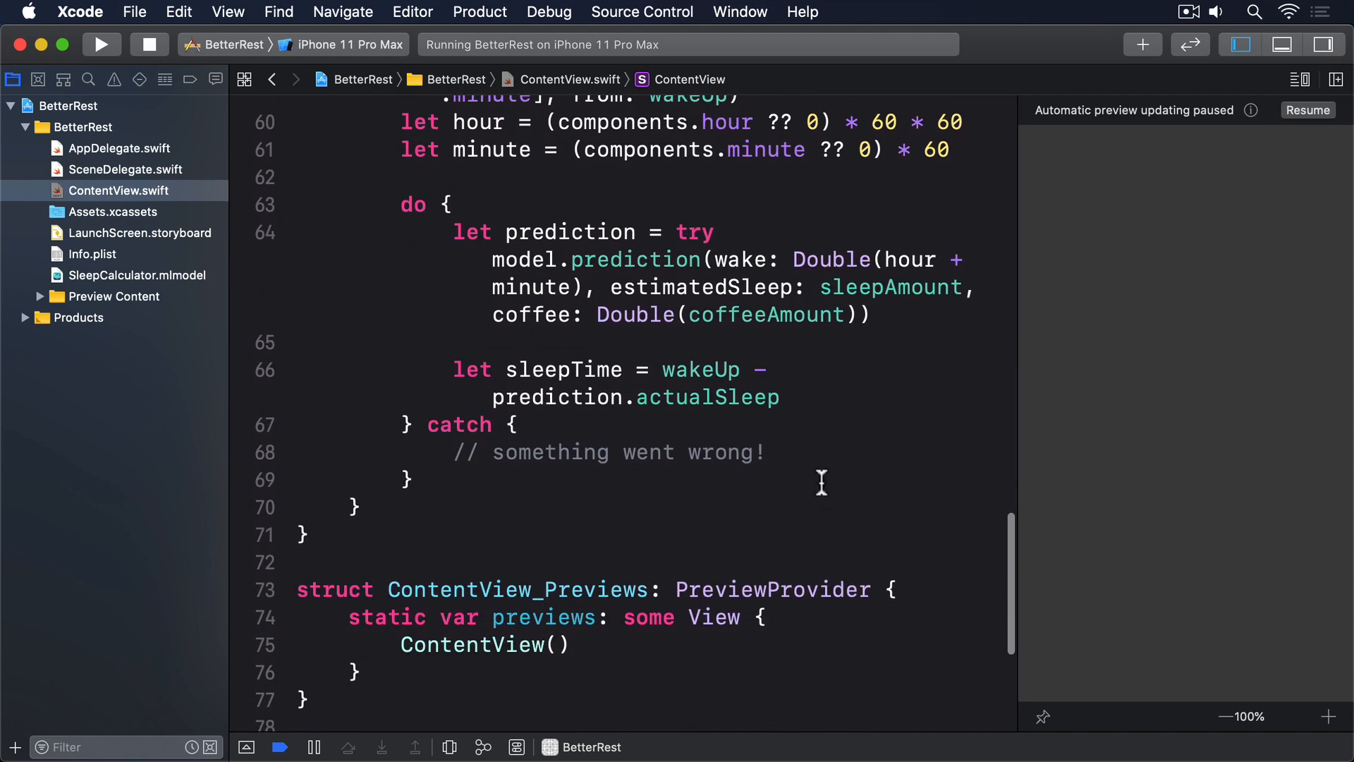
triple_click(608, 452)
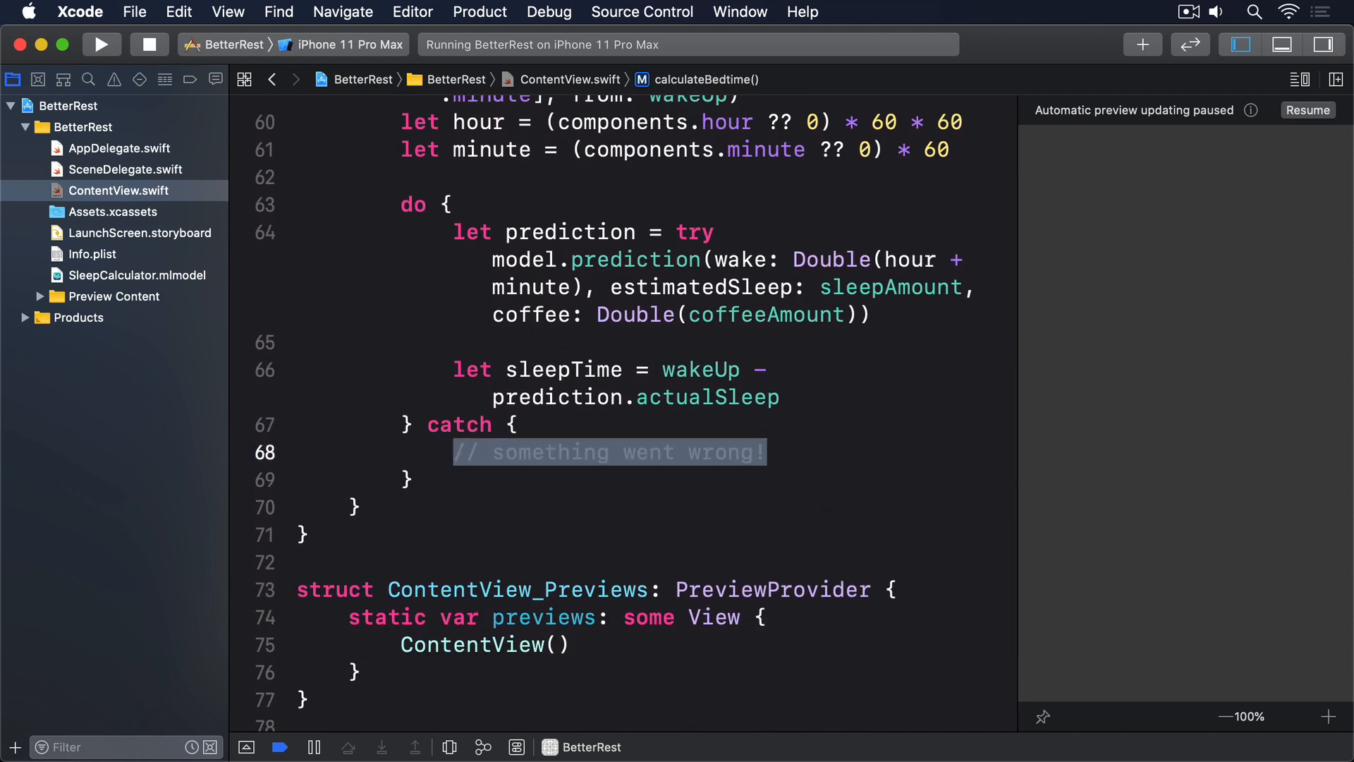
type("alertTitle = \"Error\"")
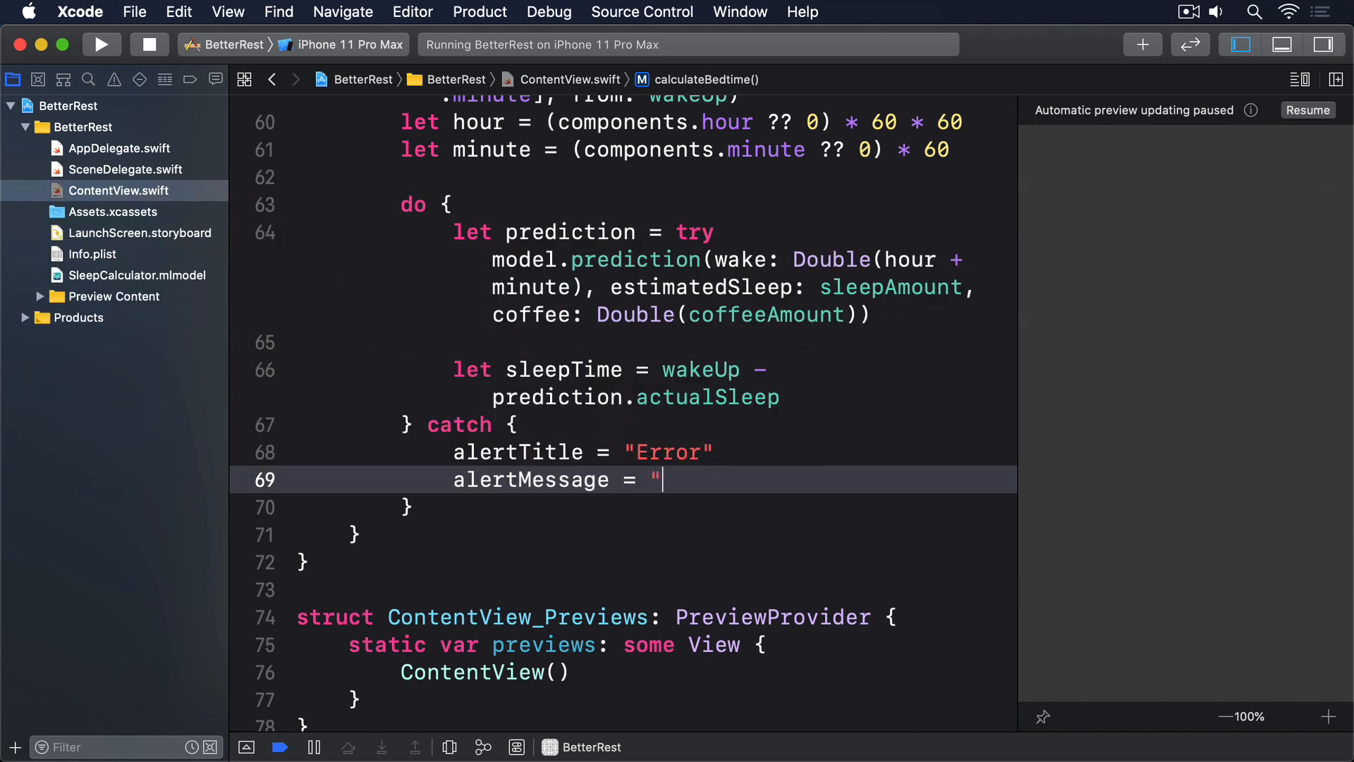
type("Sorry, there was a problem calcu\"")
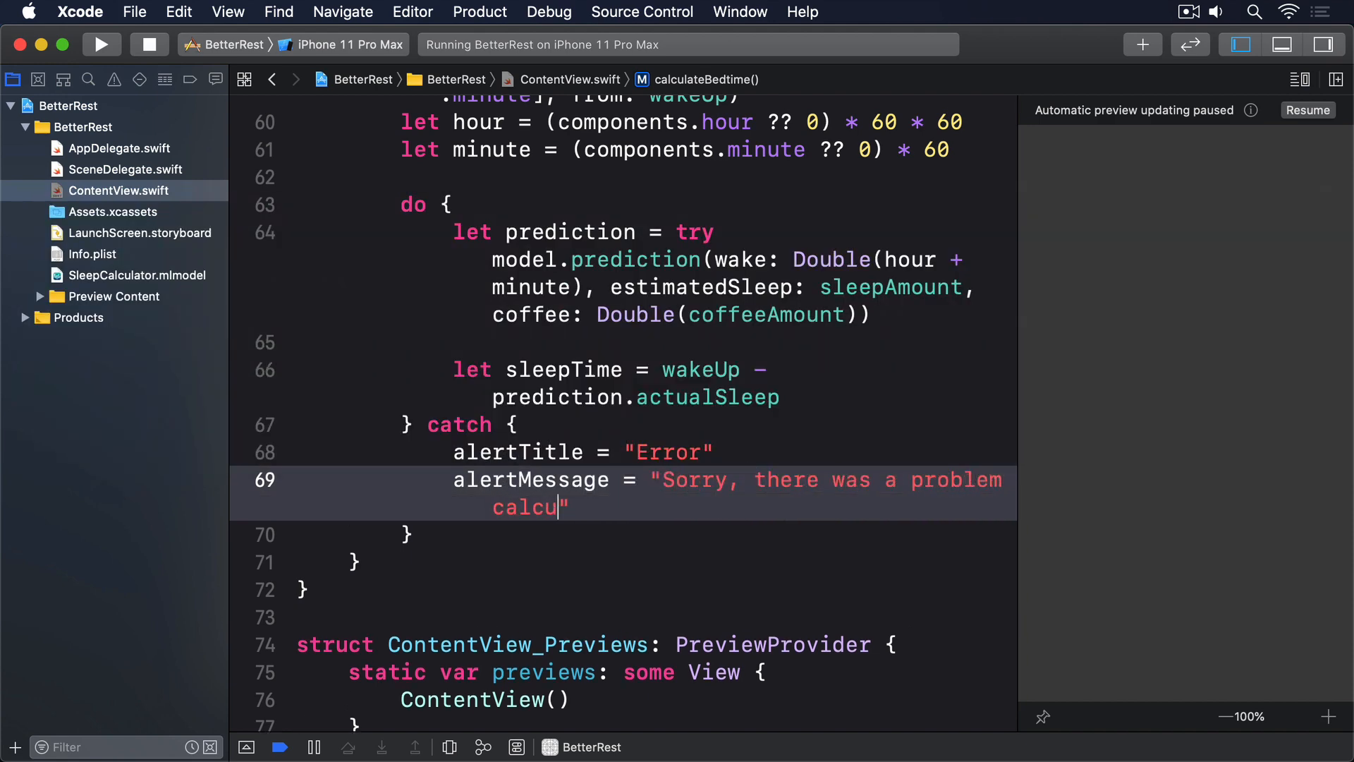
type("lating your bedtime.")
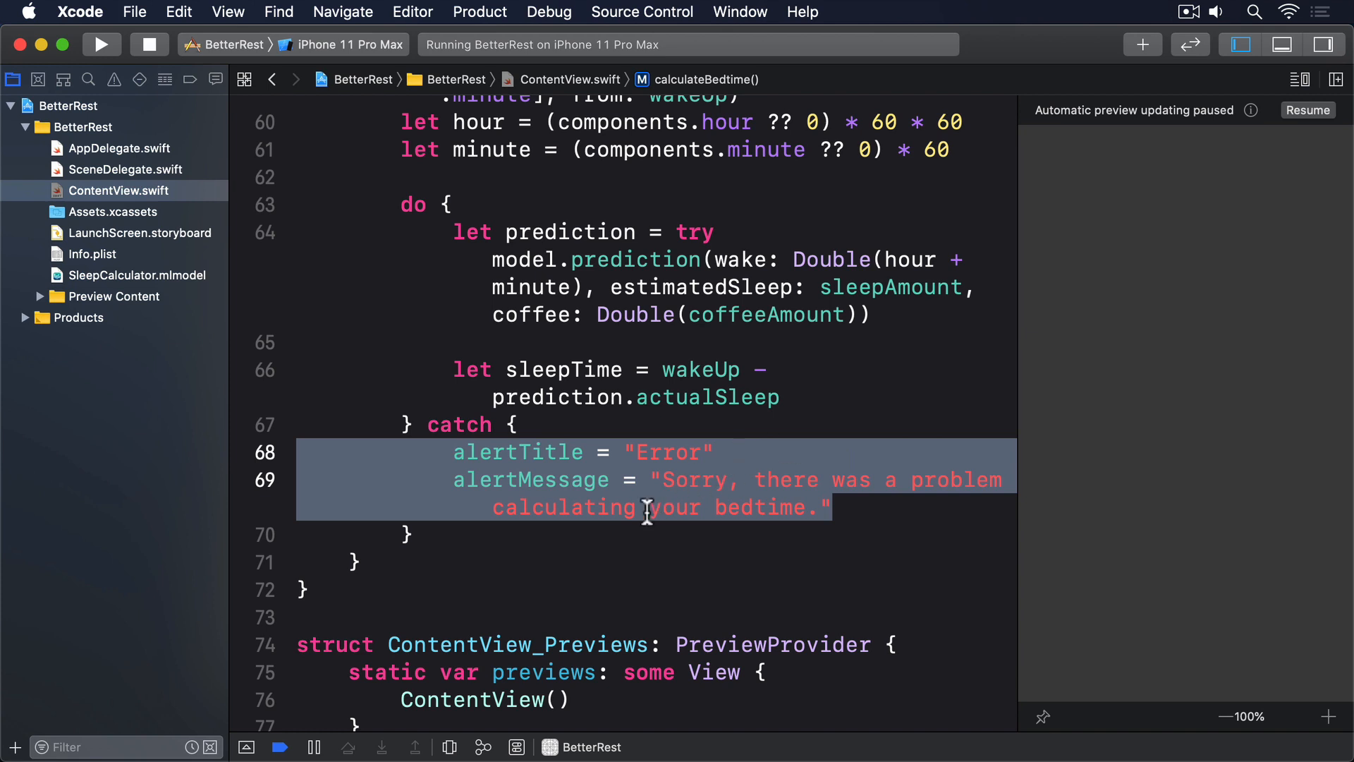
- Add showingAlert = true below the do/catch block
type("showingA")
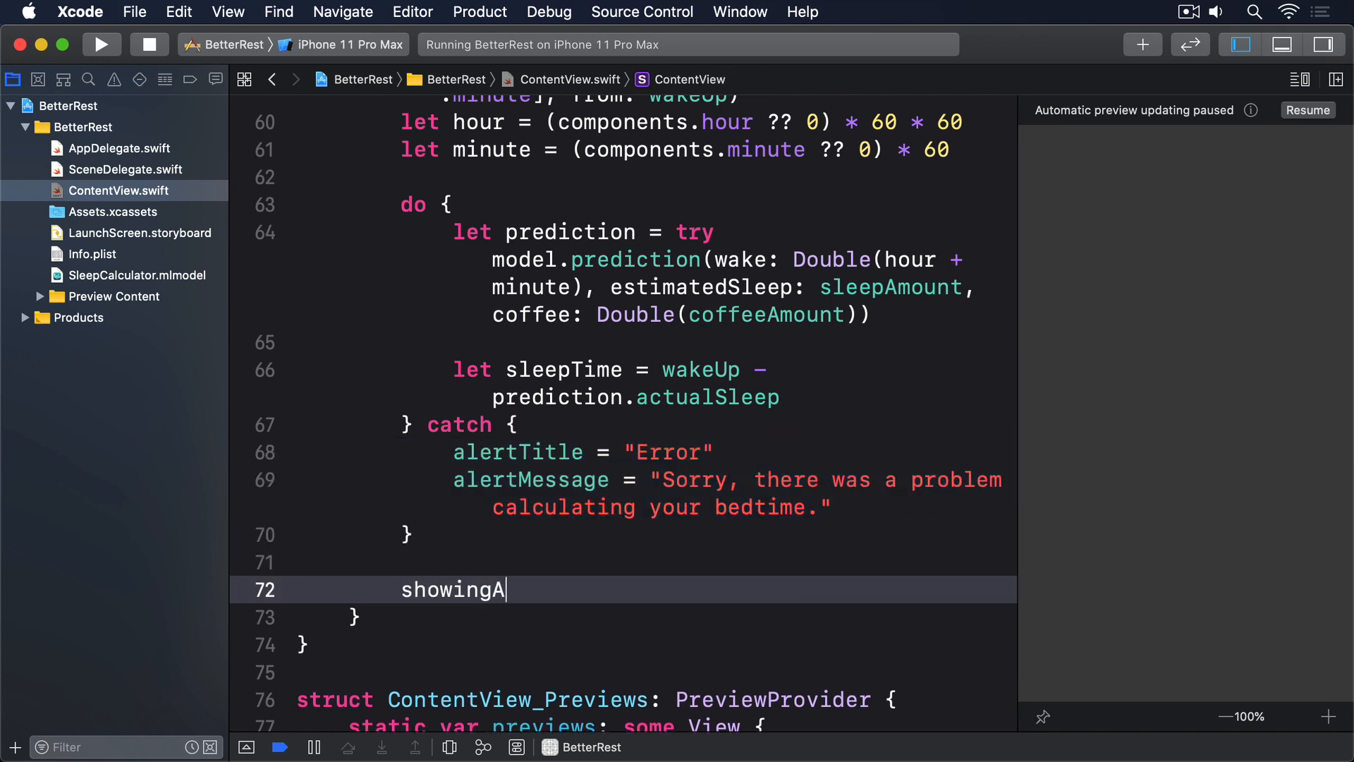
type("lert = true")
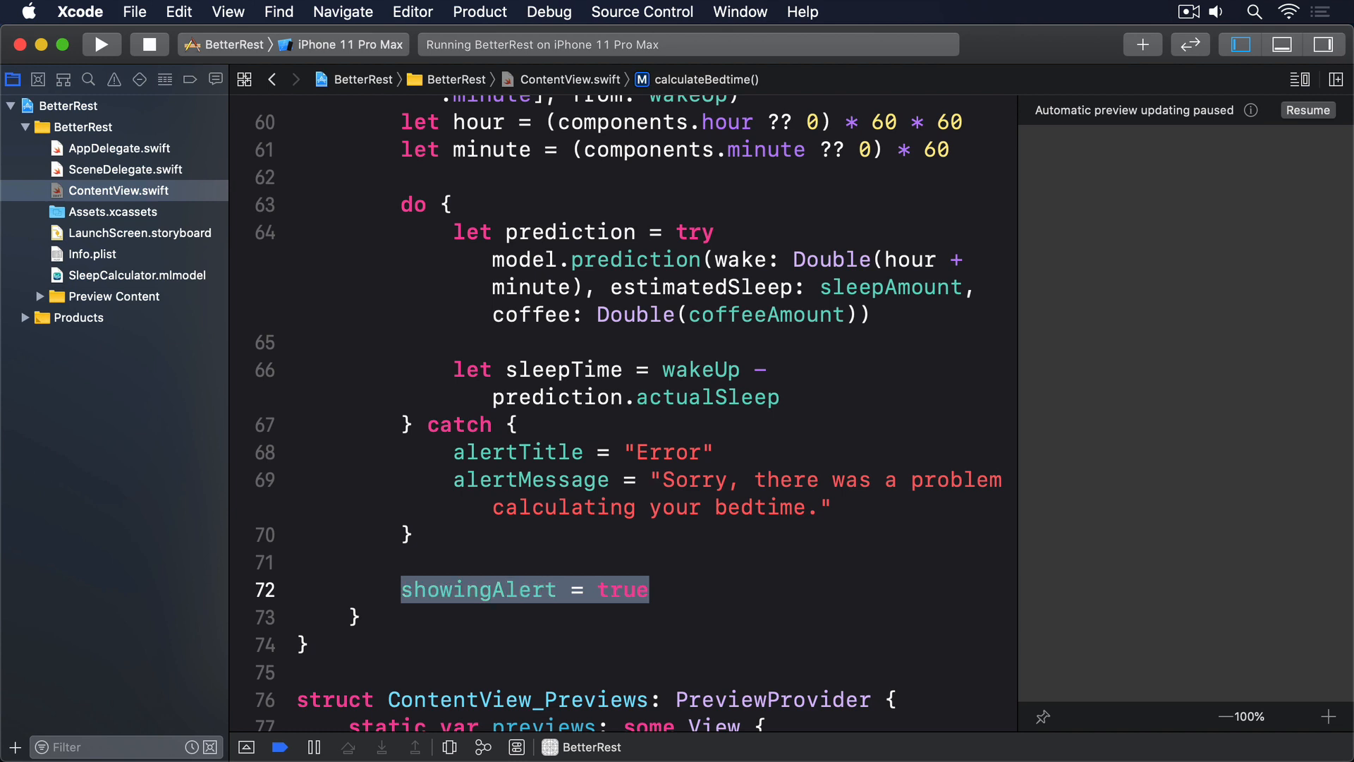
mouse_move(663, 553)
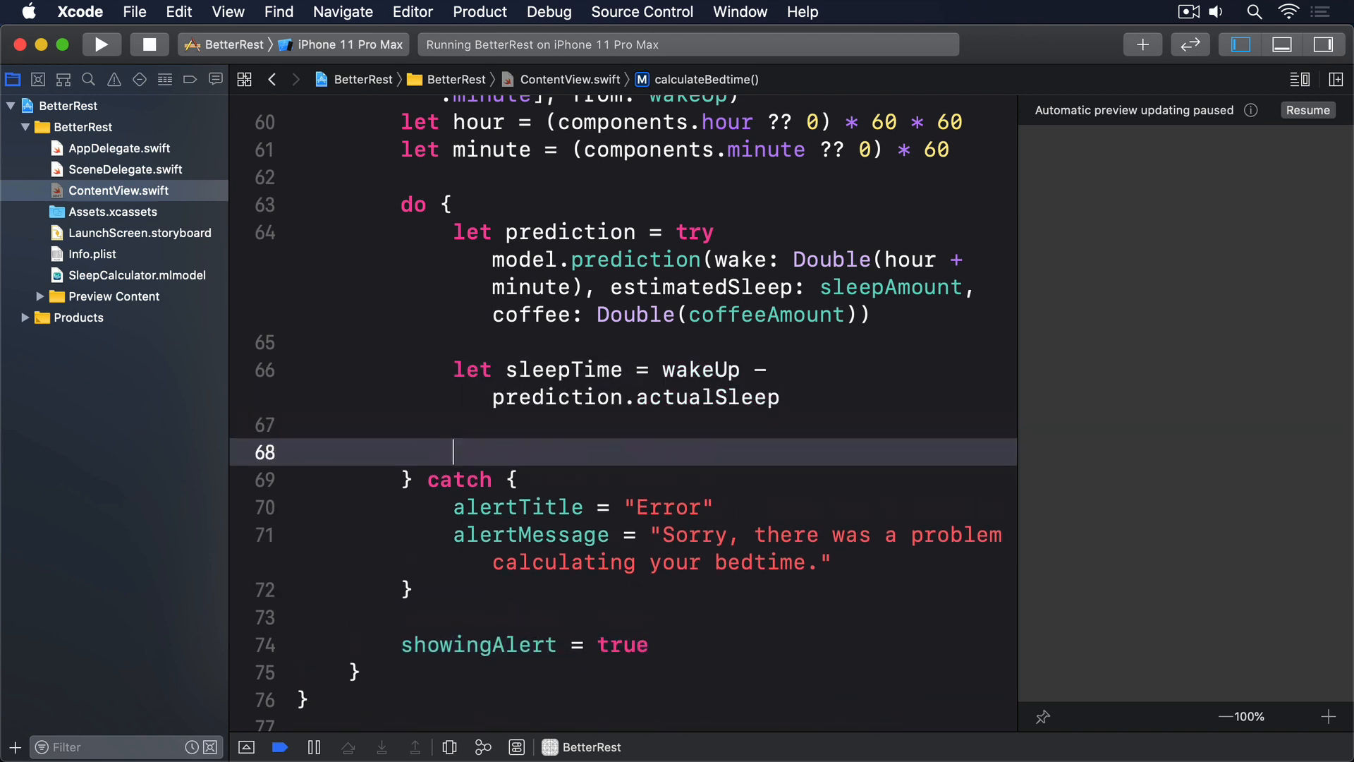
- Create a DateFormatter with .short timeStyle and set alertMessage to the formatted sleepTime
type("let formatter =")
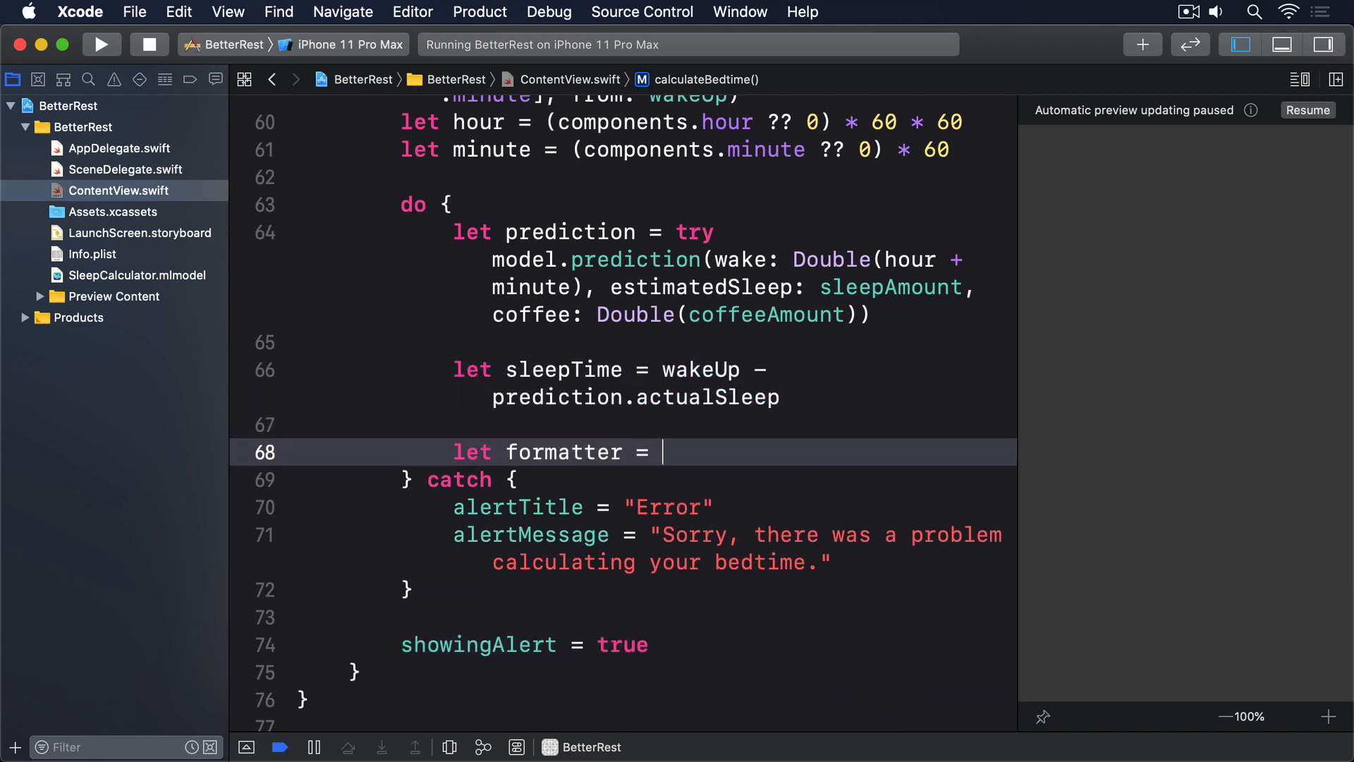
type("DateFormatter()")
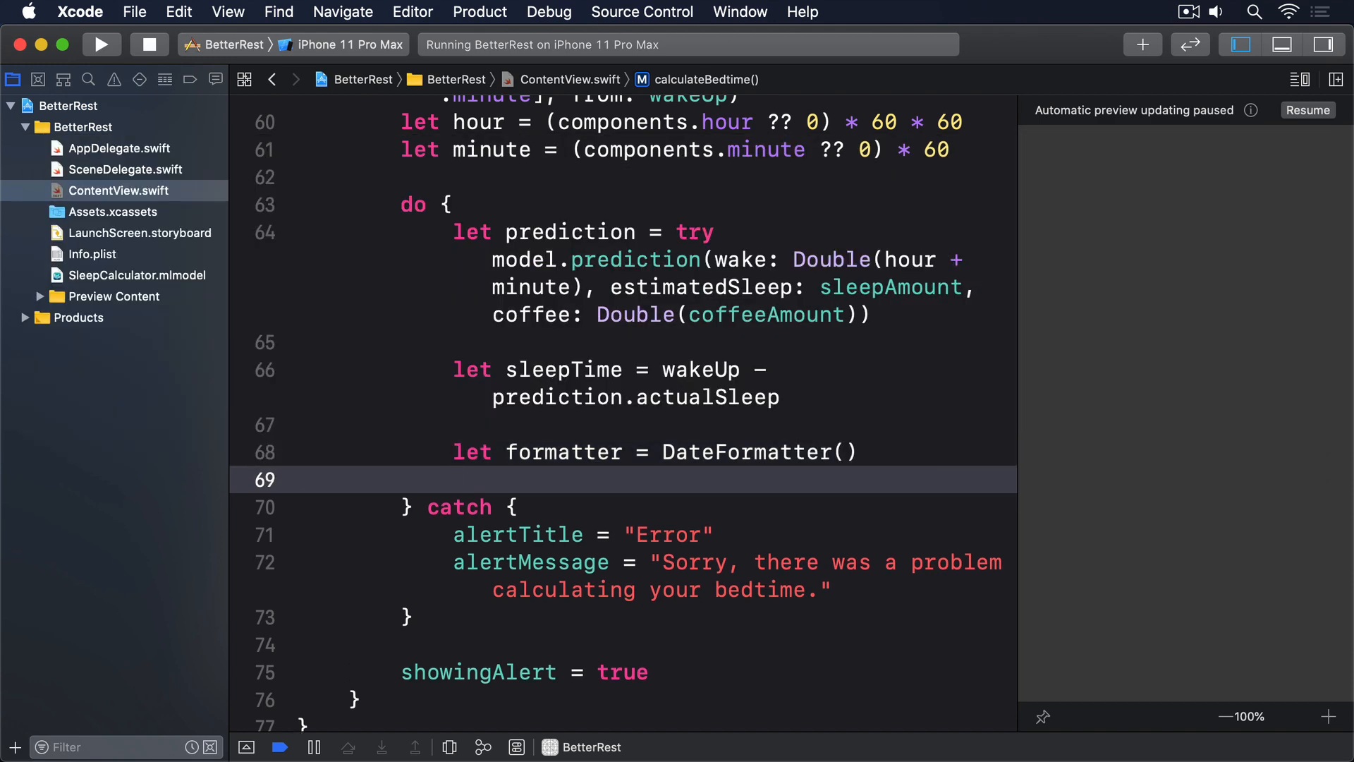
type("formatter.timeStyle = .s")
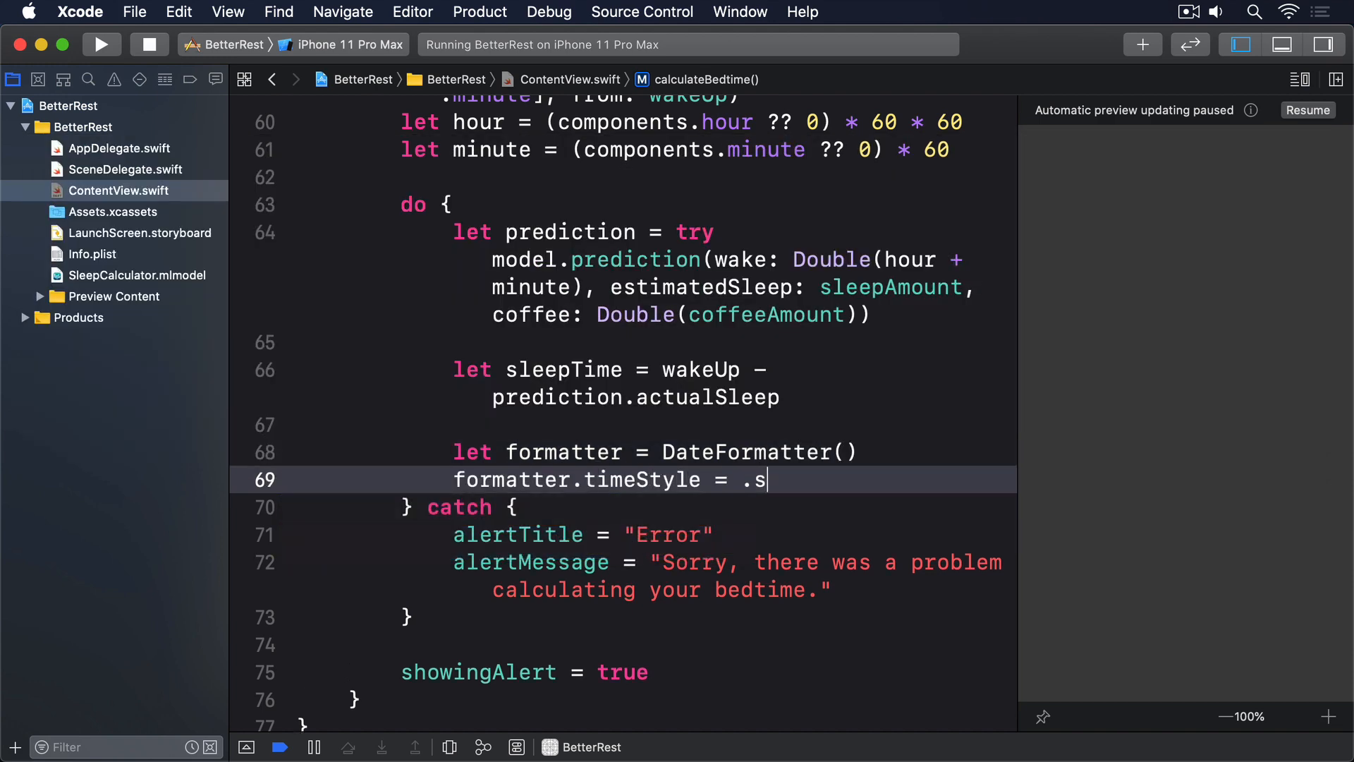
type("alertMessage = formatter.string(from")
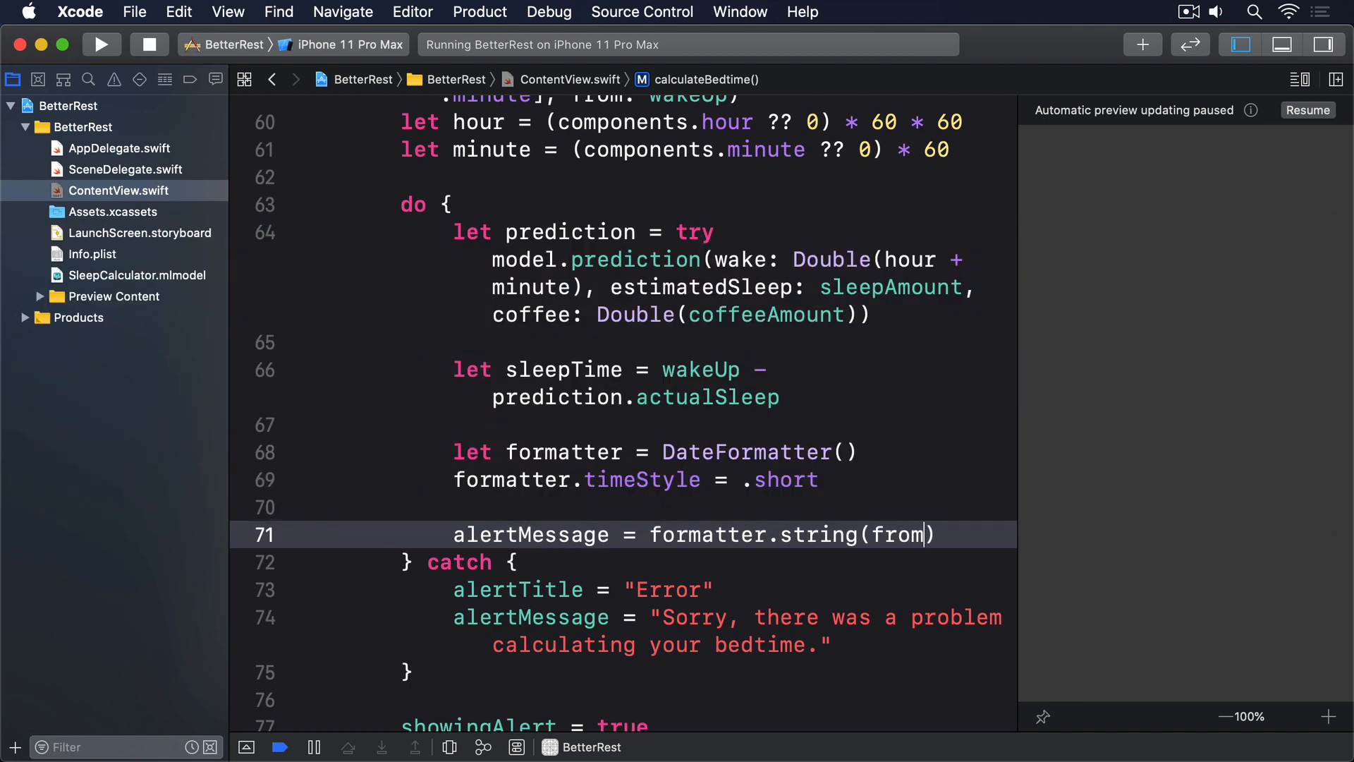
type(": sleepTime)")
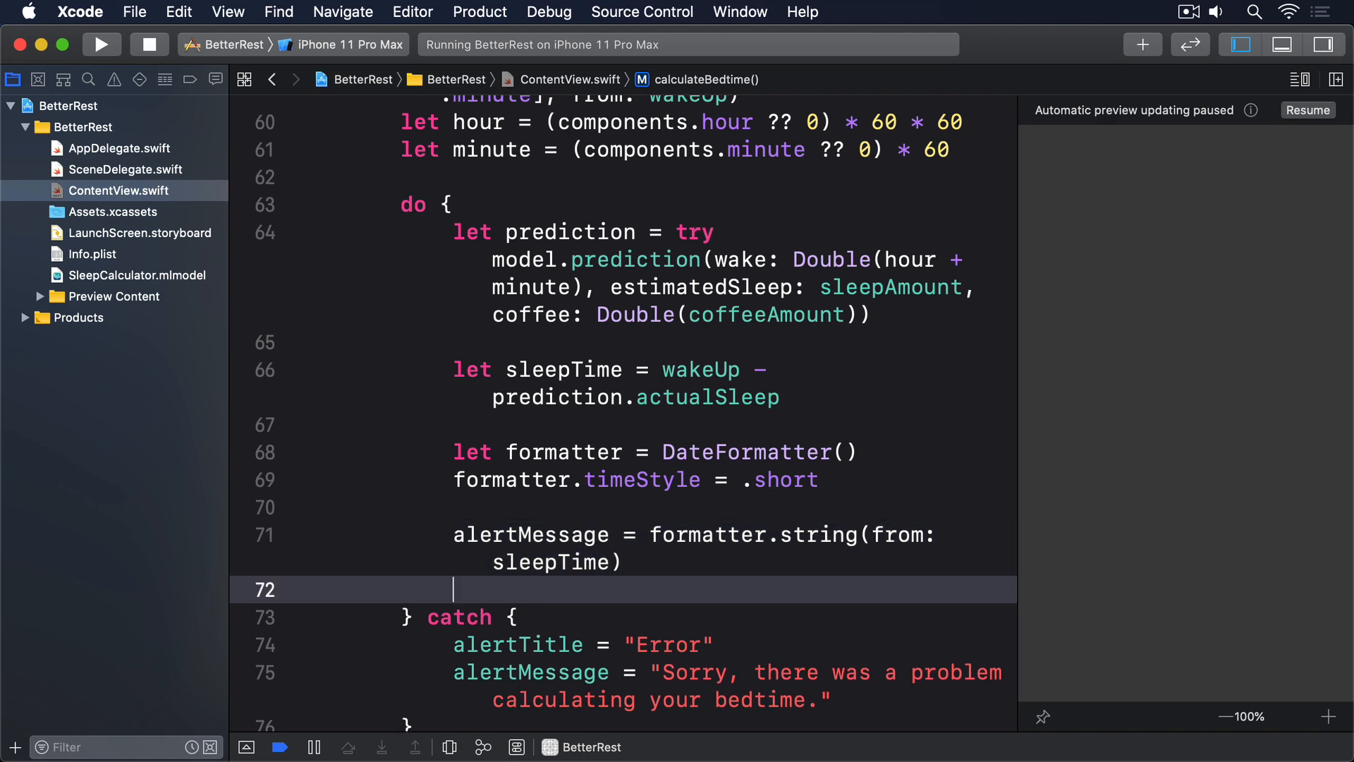
- Set alertTitle to "Your ideal bedtime is…"
type("alertTitle = \"Y")
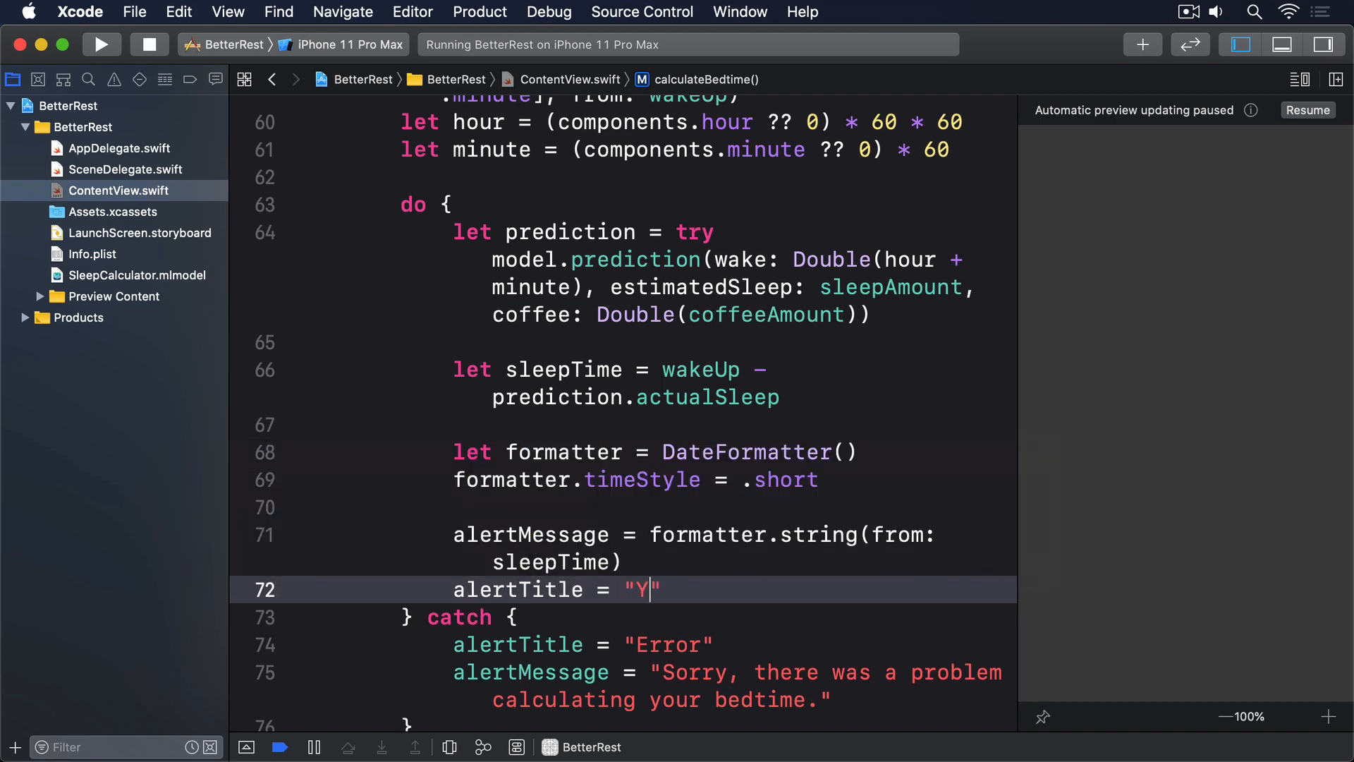
type("our ideal bedtime is…")
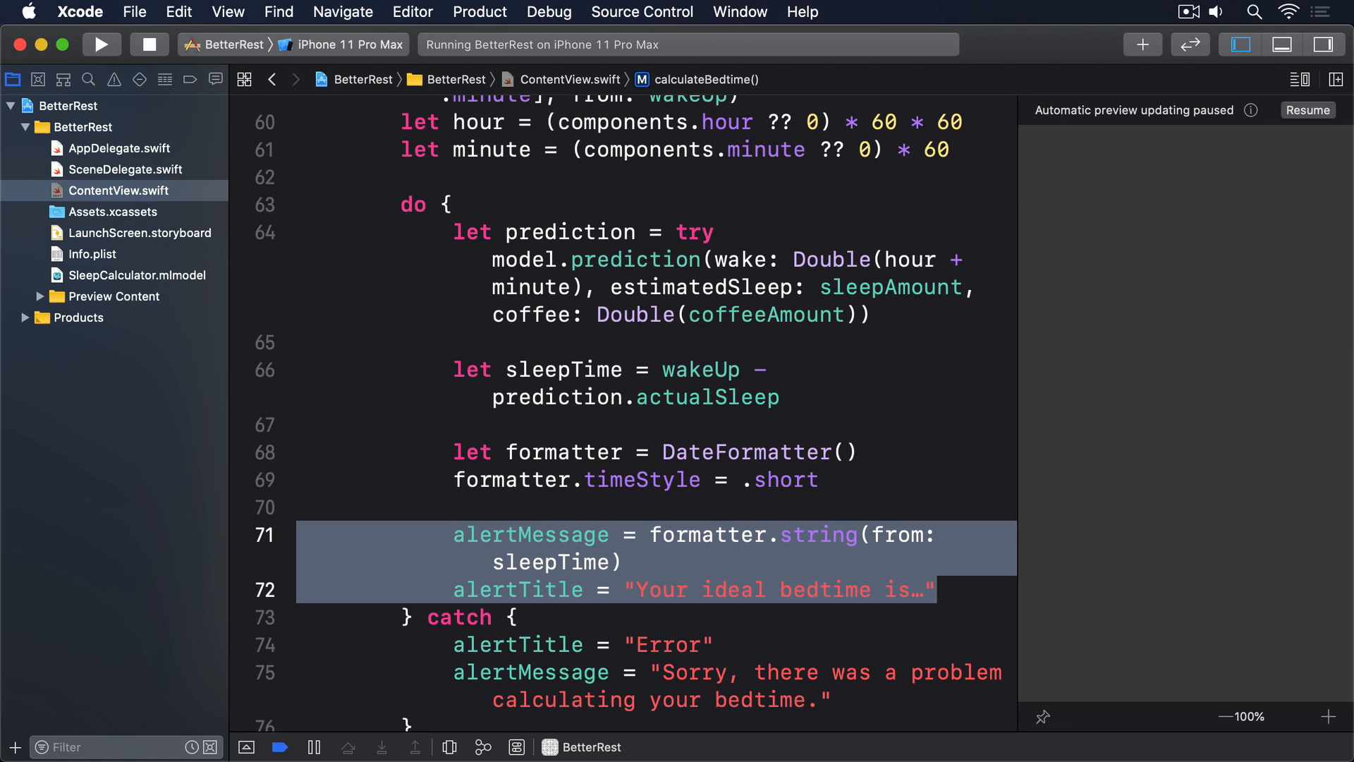
scroll("up", 3)
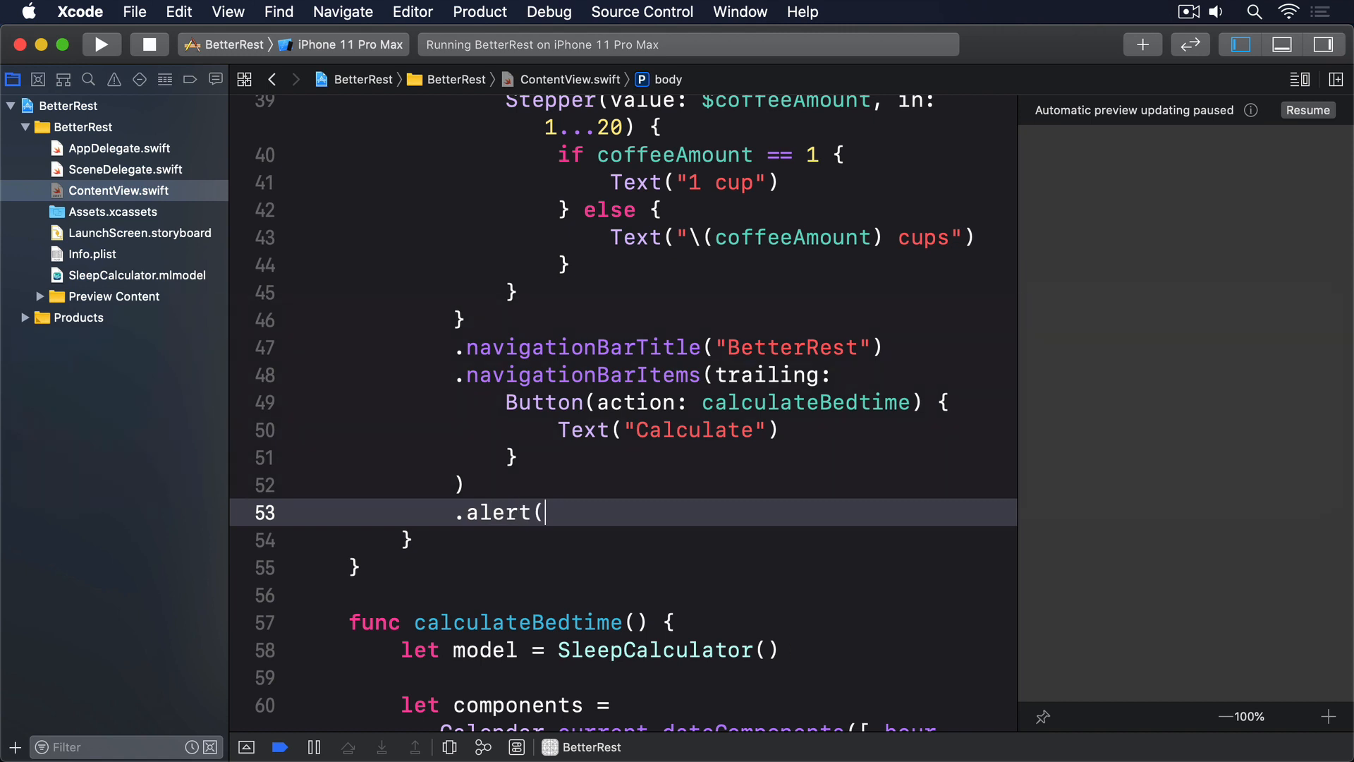
- Add .alert on $showingAlert showing alertTitle, alertMessage and an OK button, then build and run
type("isPresented: $showingAl)")
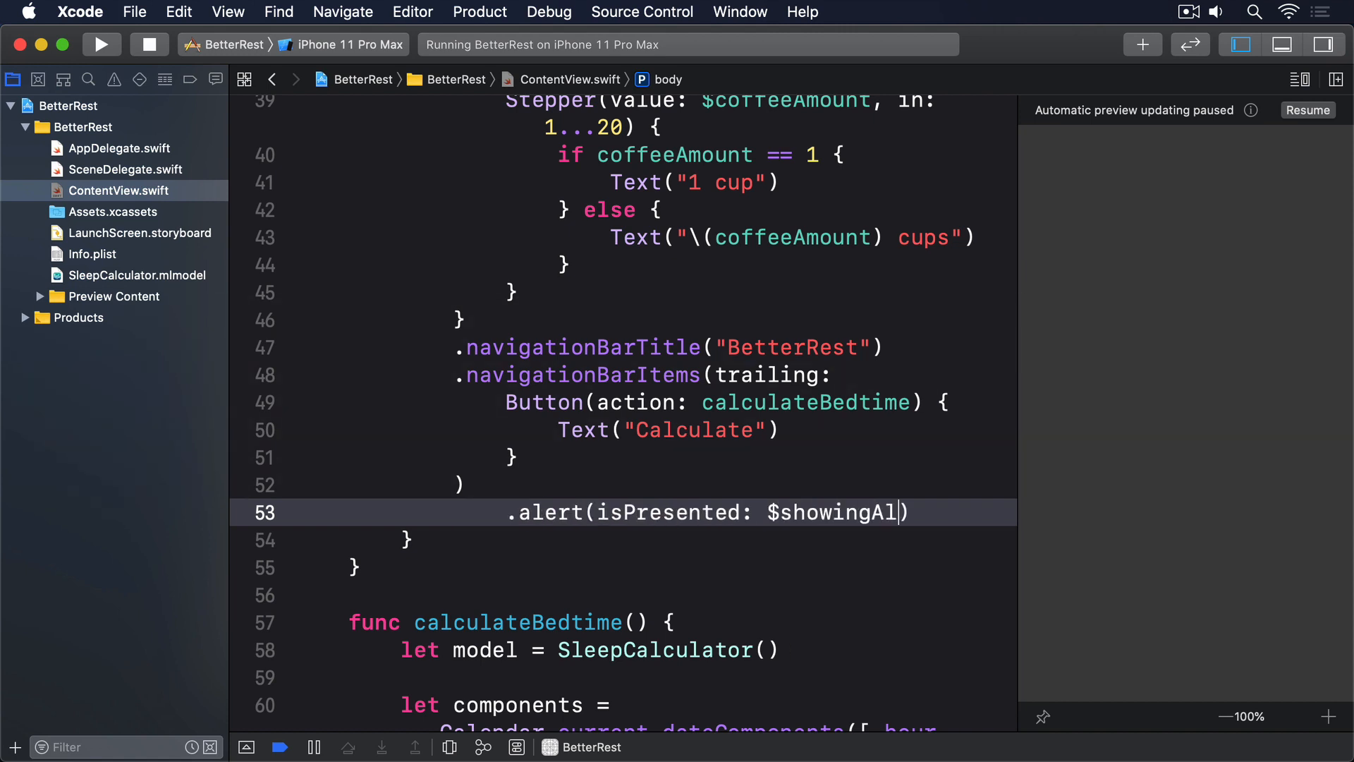
type("ert) {")
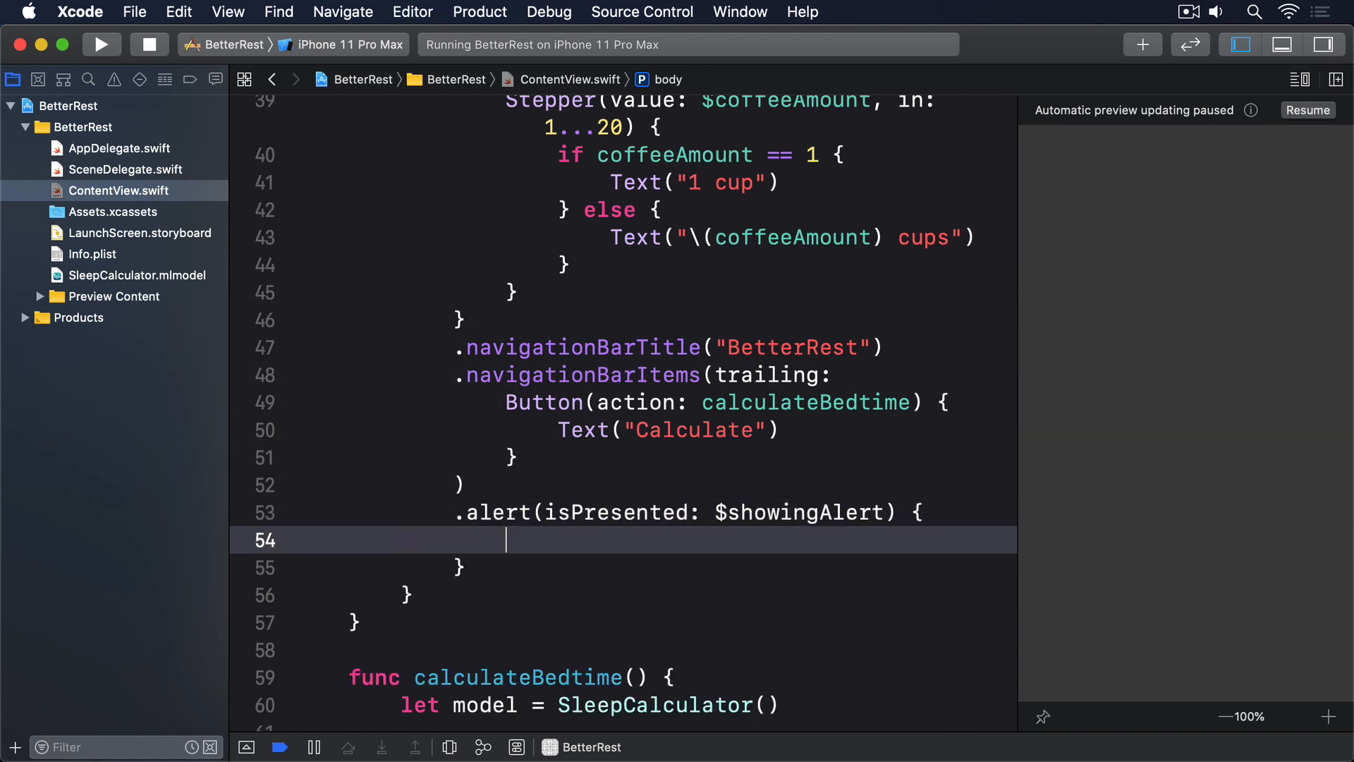
type("Alert(")
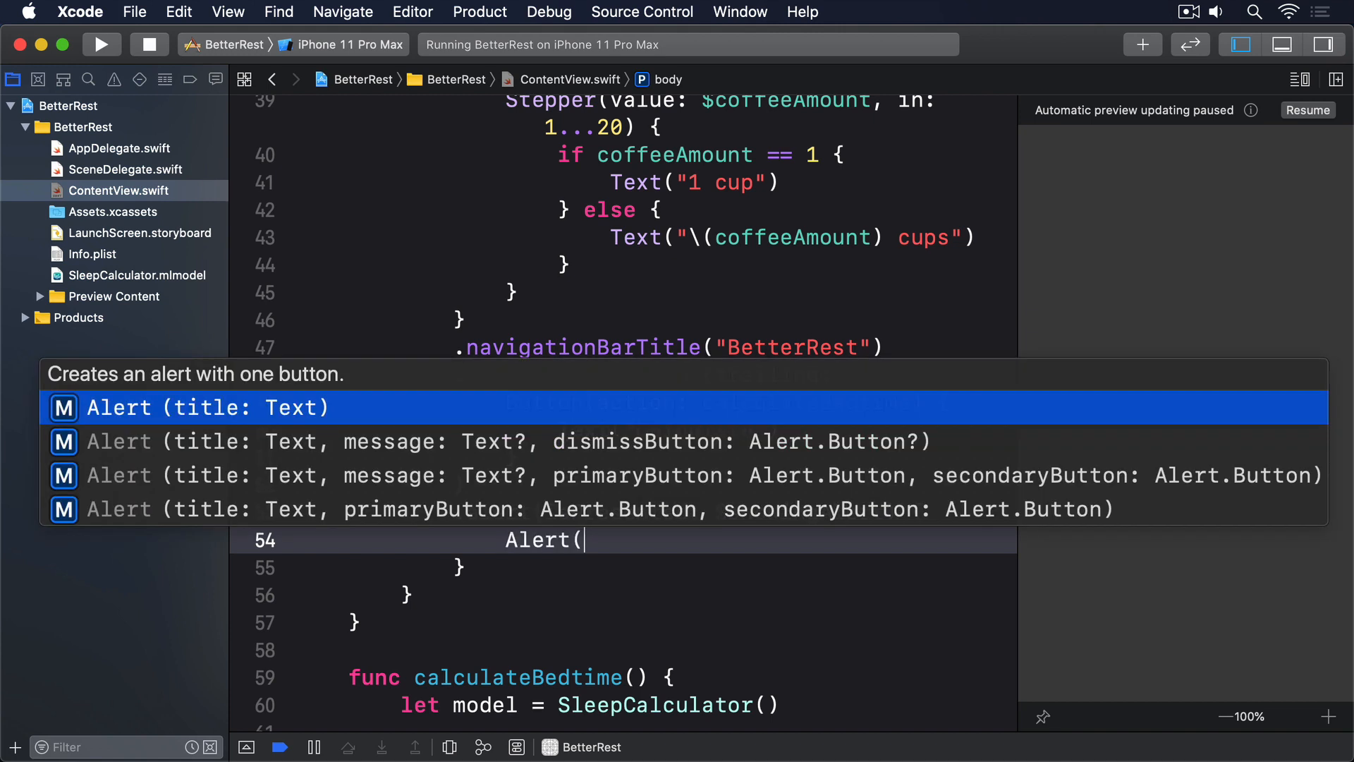
left_click(498, 442)
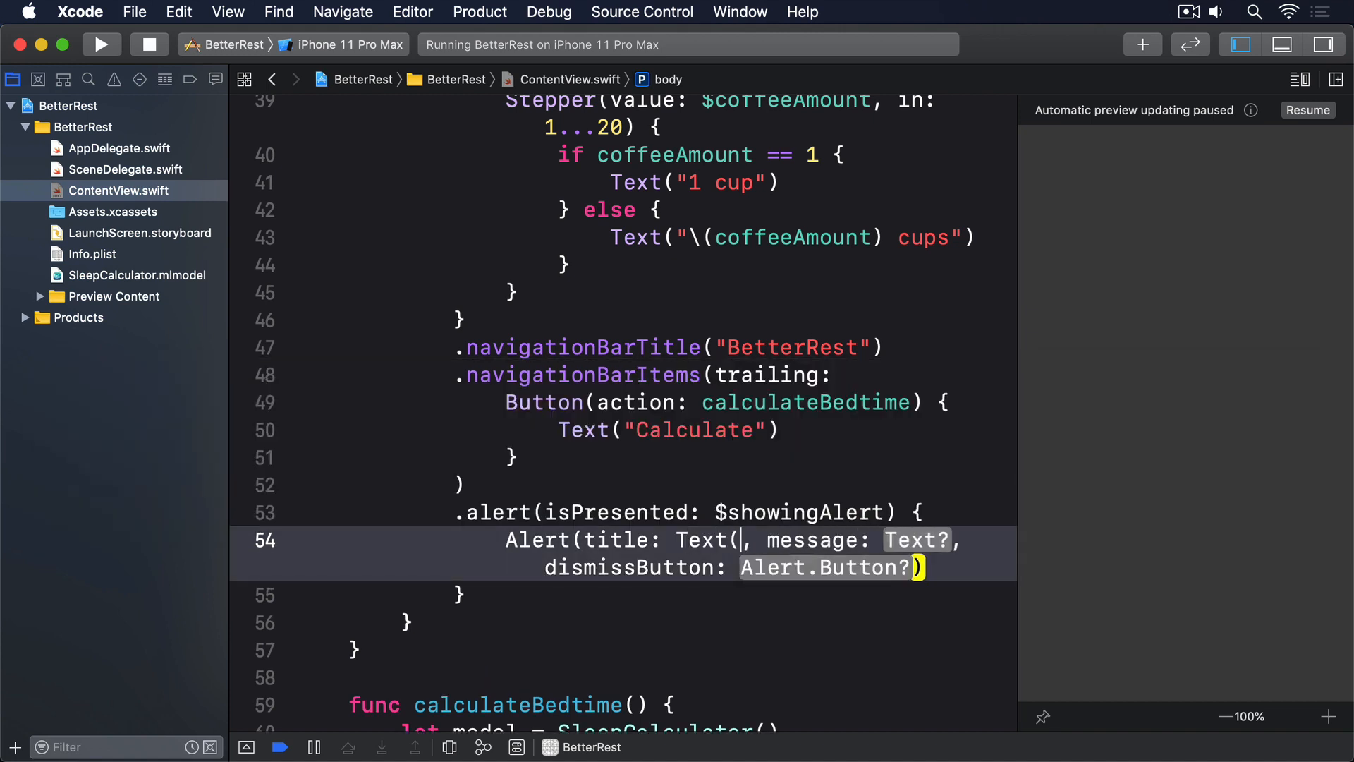
type("alertTitle)")
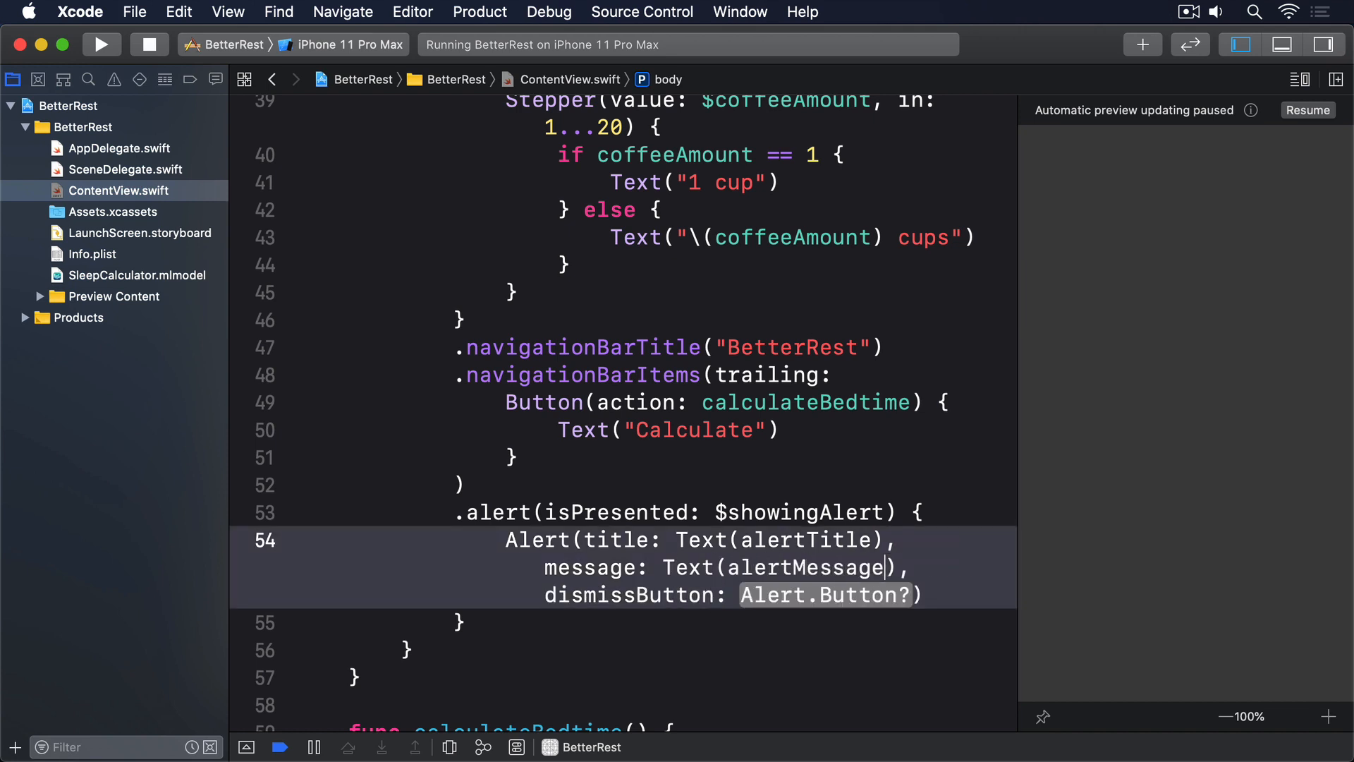
type(".default")
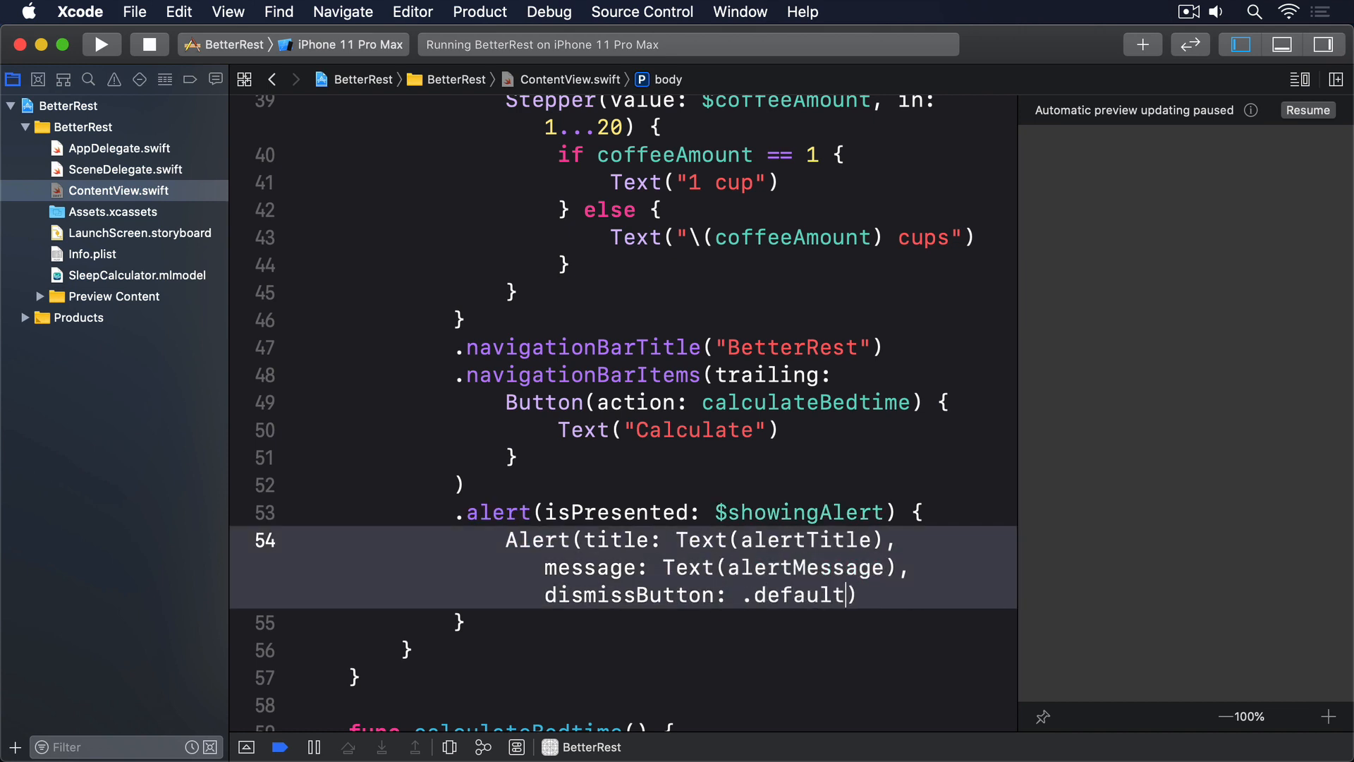
type("(Text(\"OK\")))")
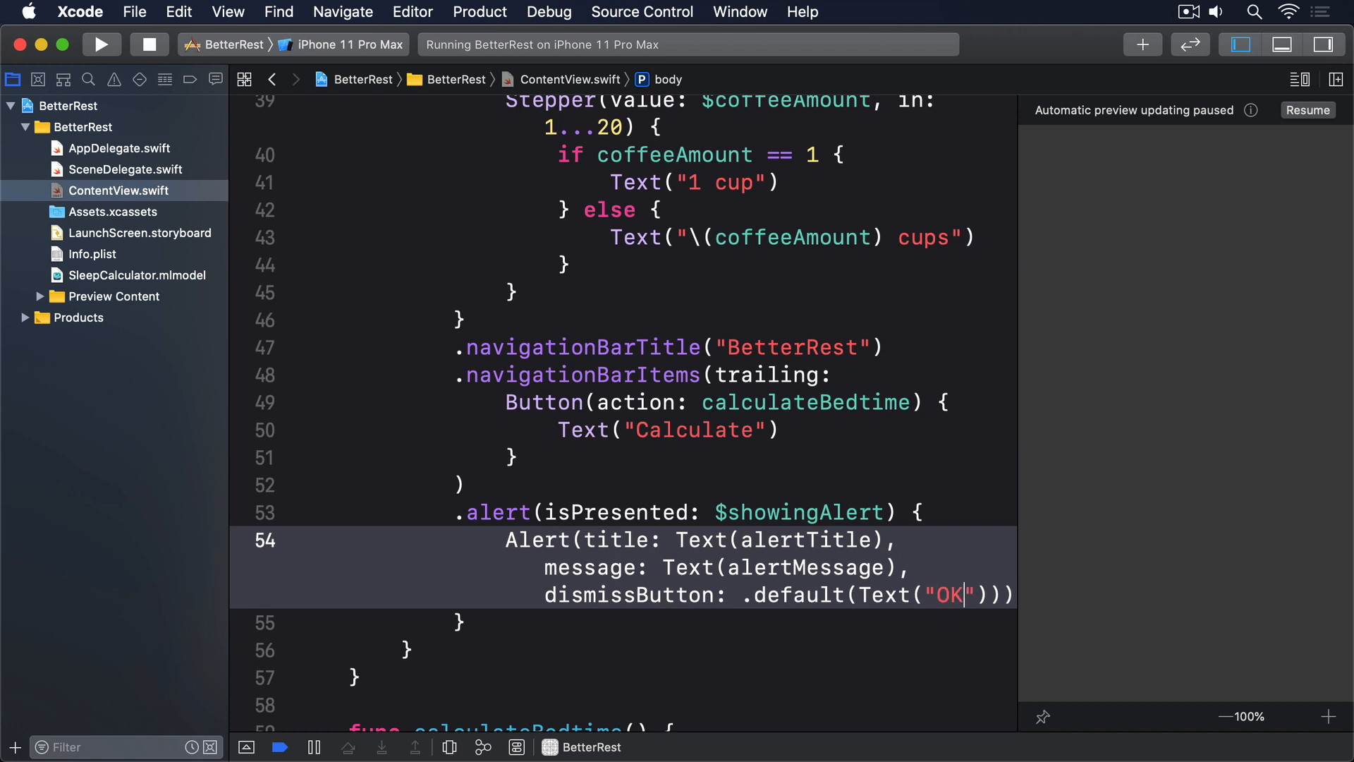
left_click(602, 512)
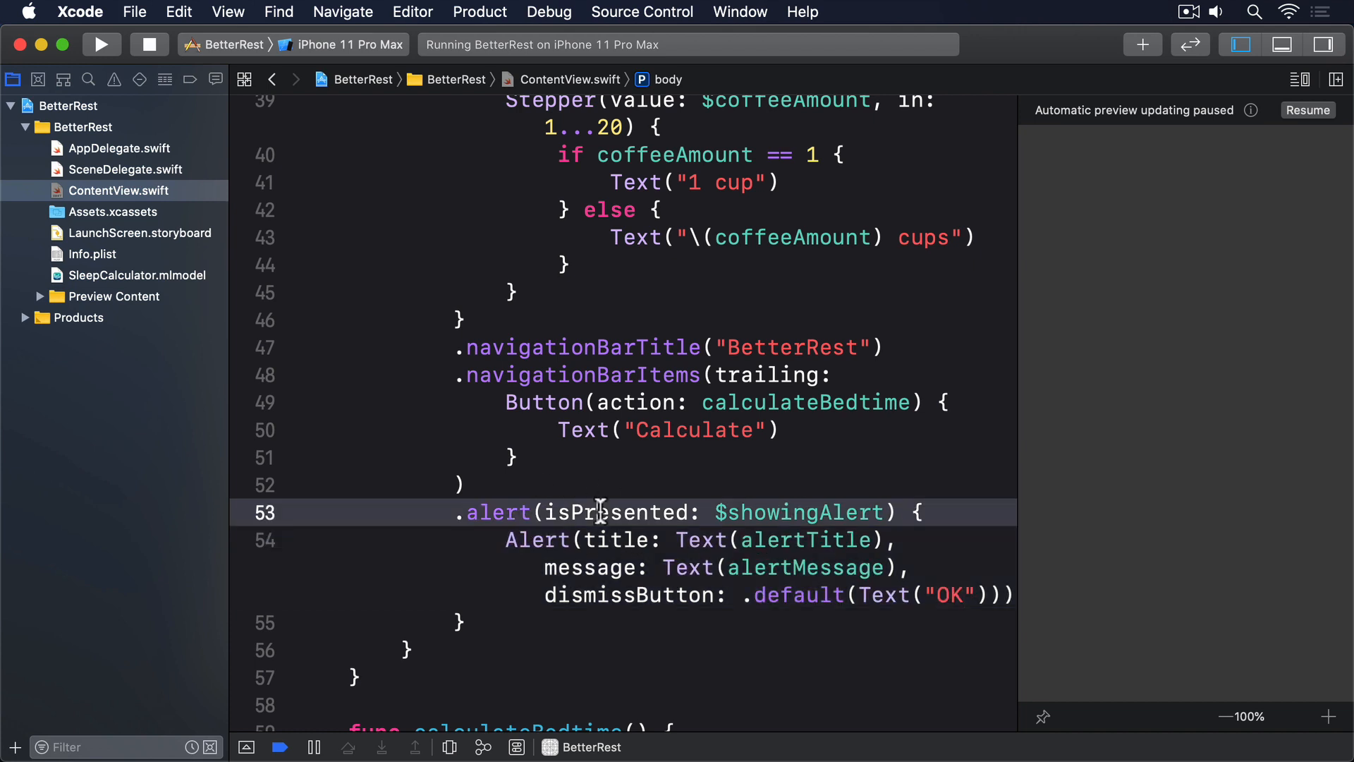
left_click(100, 44)
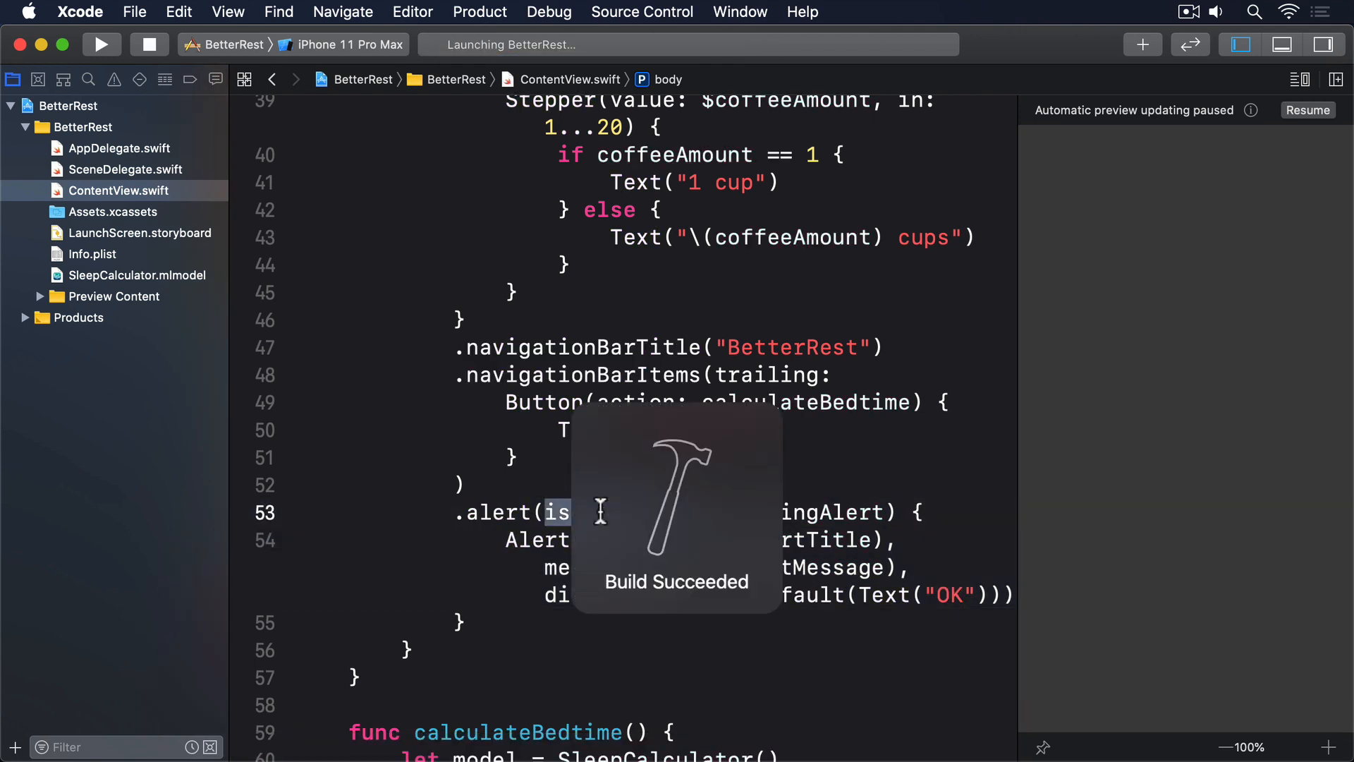